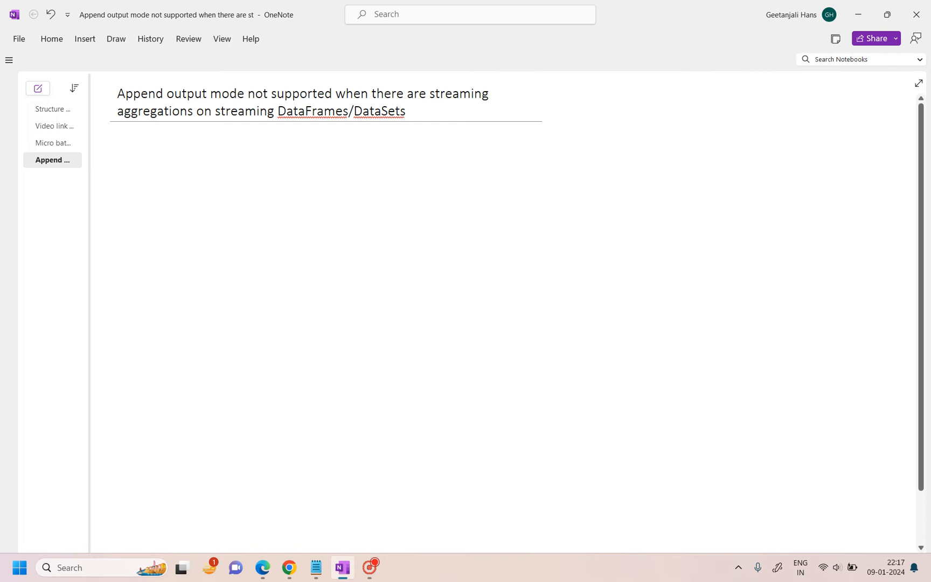
# Step: Draw Source and Target boxes joined by a curved streaming arrow
pyautogui.moveTo(129, 165); pyautogui.dragTo(217, 200)
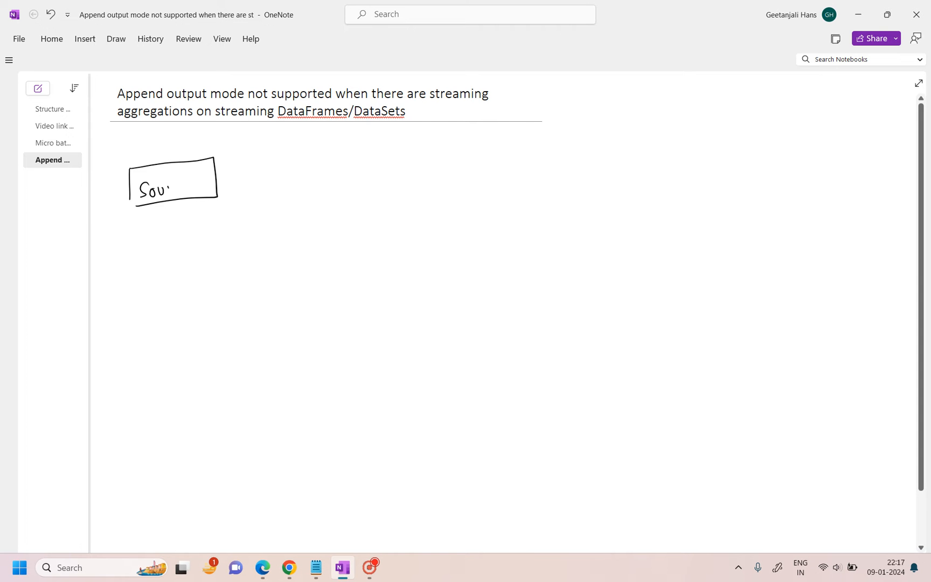
pyautogui.write('rce')
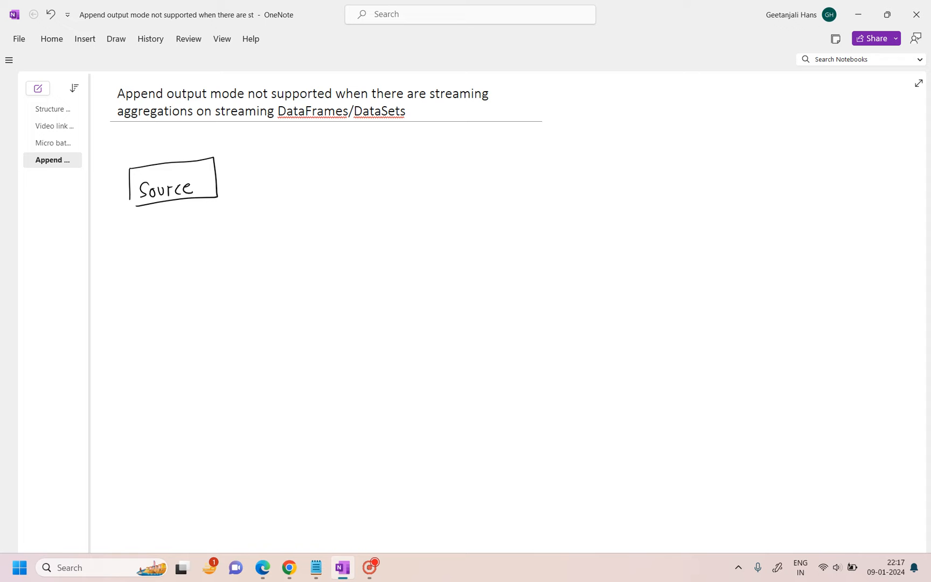
pyautogui.moveTo(401, 166); pyautogui.dragTo(493, 205)
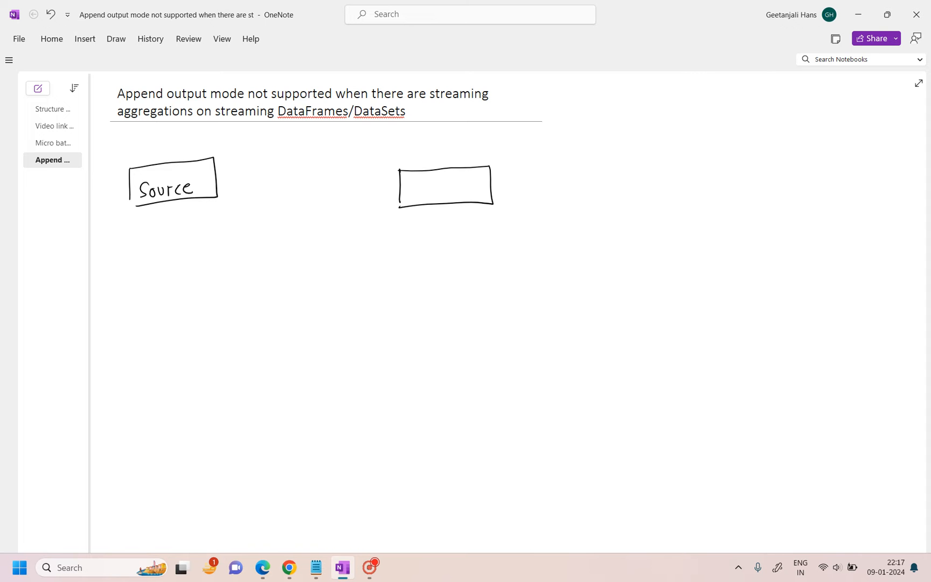
pyautogui.write('Target')
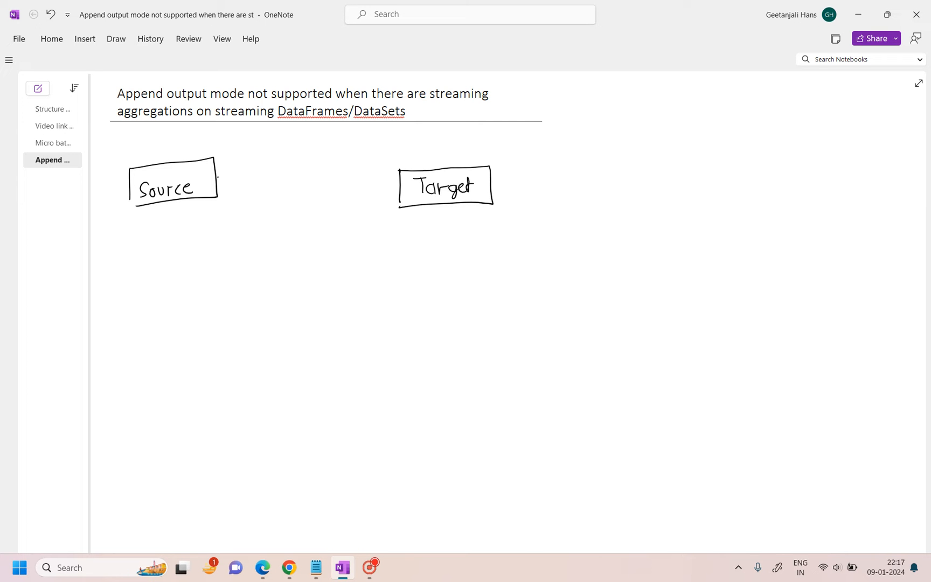
pyautogui.moveTo(220, 176); pyautogui.dragTo(386, 178)
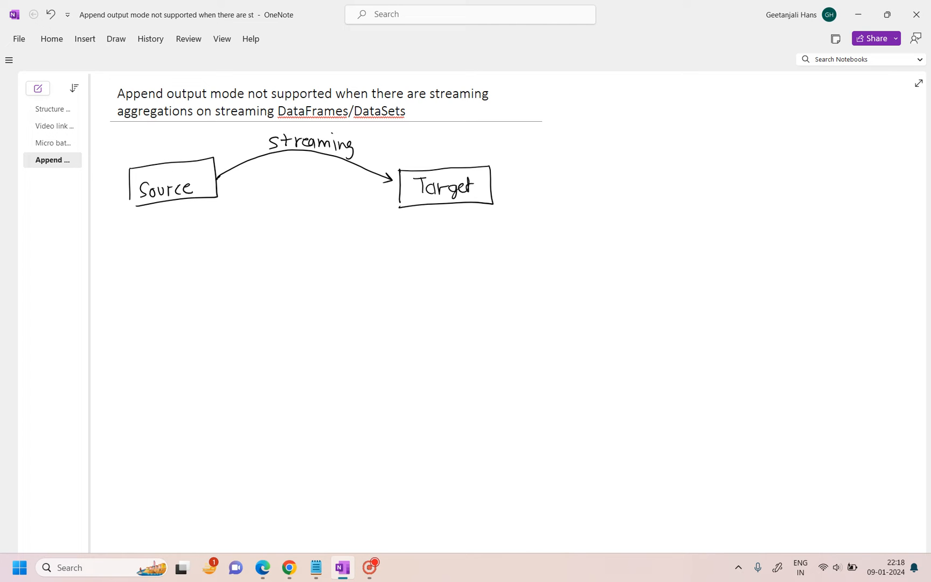
# Step: Add an upward Aggregation arrow into the stream and write its underlined label
pyautogui.moveTo(293, 161); pyautogui.dragTo(293, 219)
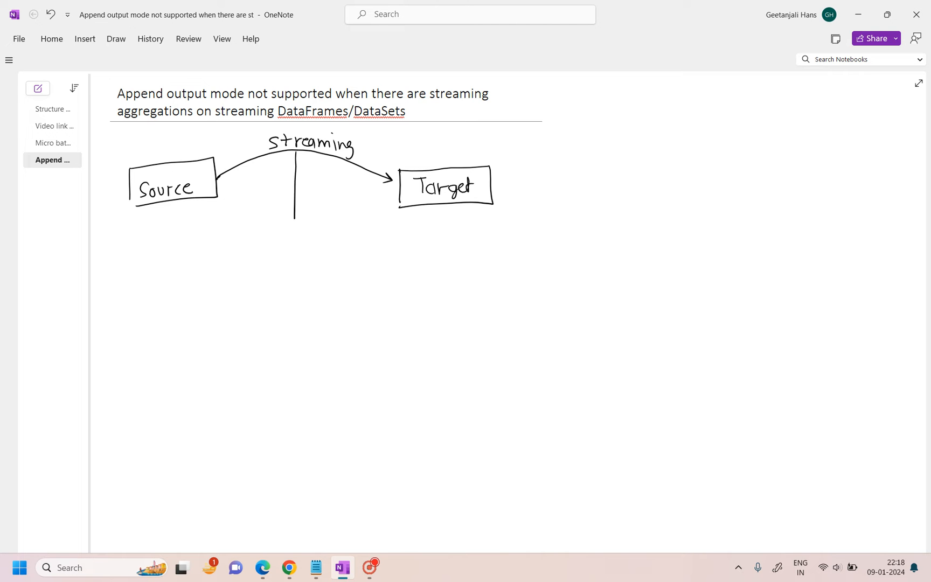
pyautogui.moveTo(293, 214); pyautogui.dragTo(293, 153)
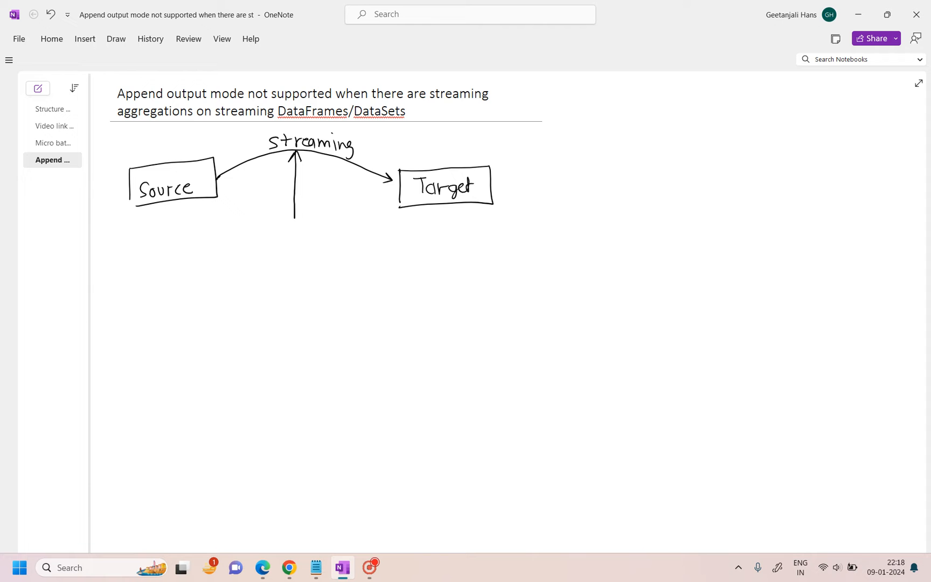
pyautogui.moveTo(256, 235); pyautogui.dragTo(285, 249)
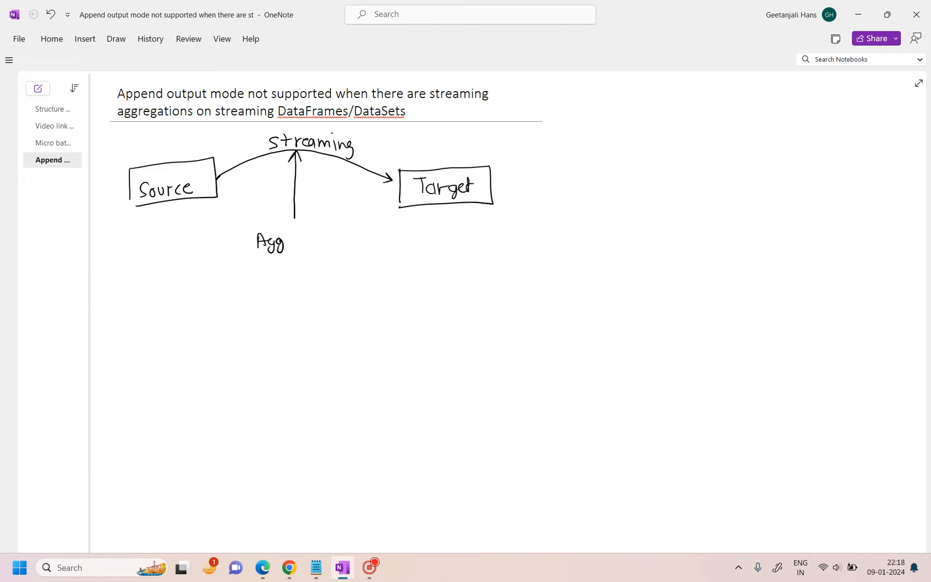
pyautogui.moveTo(287, 241); pyautogui.dragTo(315, 240)
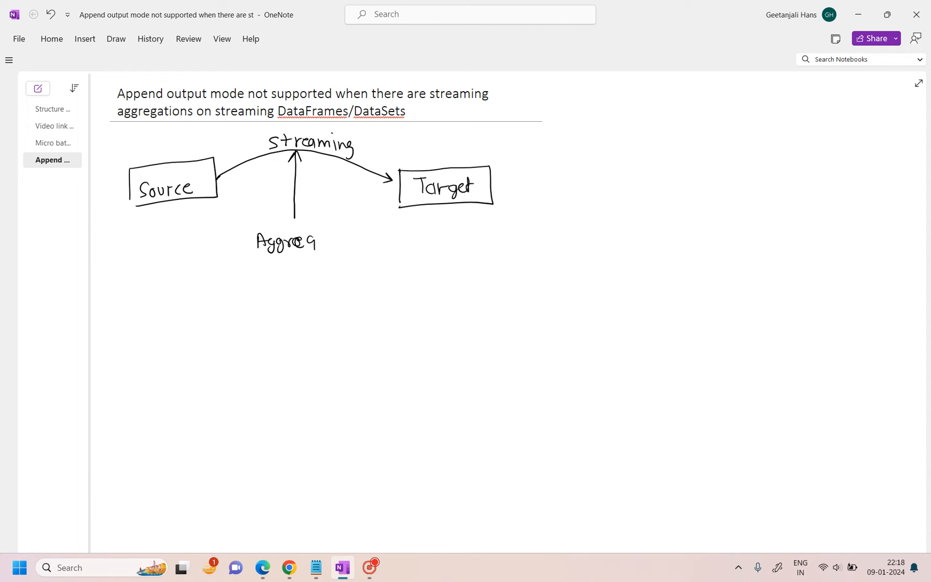
pyautogui.moveTo(317, 241); pyautogui.dragTo(357, 241)
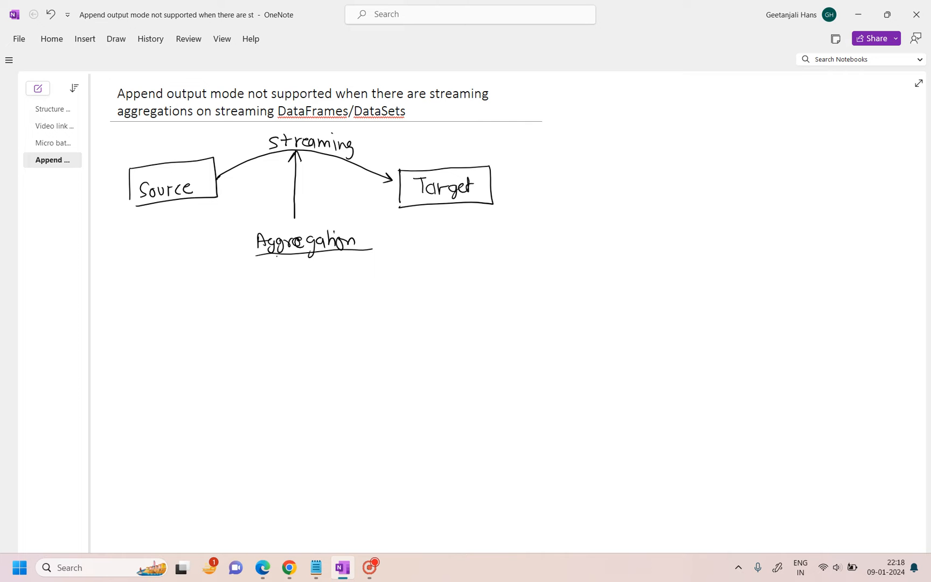
# Step: Branch down from Aggregation and list Group by, Joins and Sorting as examples
pyautogui.moveTo(275, 260); pyautogui.dragTo(275, 339)
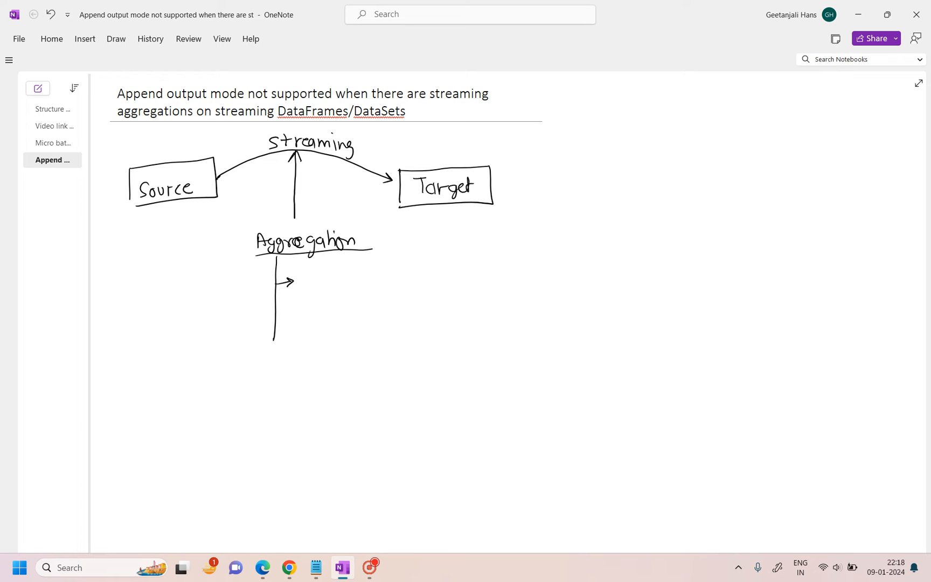
pyautogui.moveTo(303, 279); pyautogui.dragTo(310, 283)
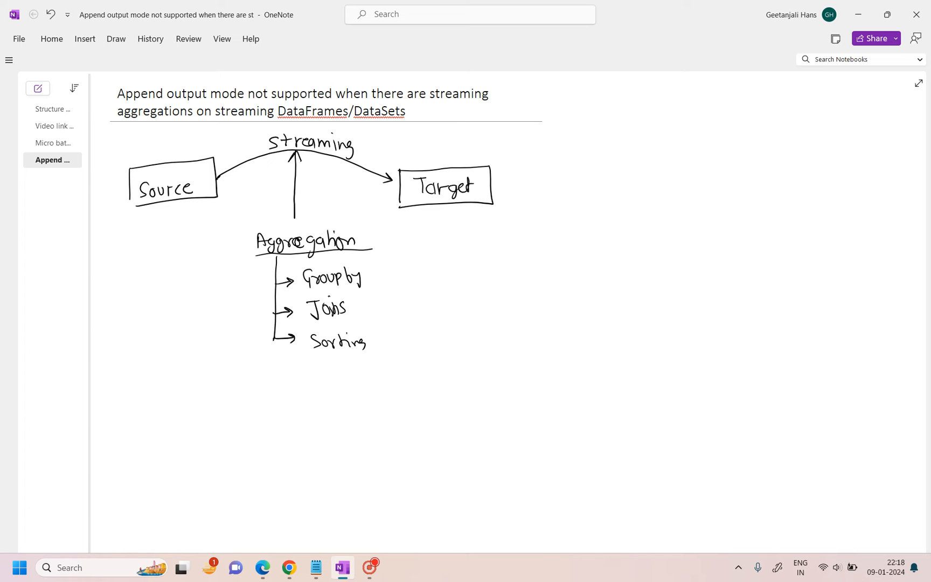
pyautogui.moveTo(279, 359); pyautogui.dragTo(333, 369)
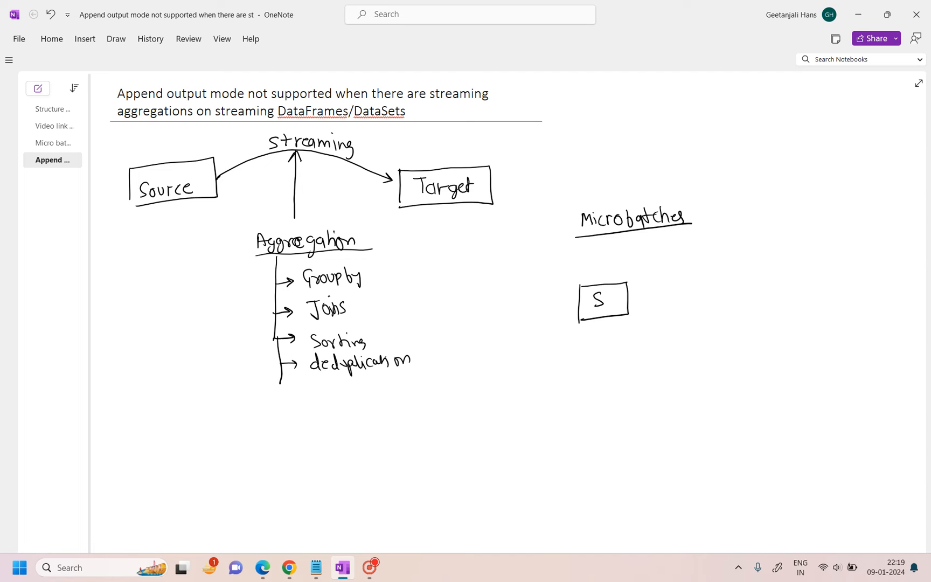
# Step: Draw the S source splitting into small batch boxes, each fed by an arrow, flowing to a Target box
pyautogui.moveTo(629, 285); pyautogui.dragTo(734, 269)
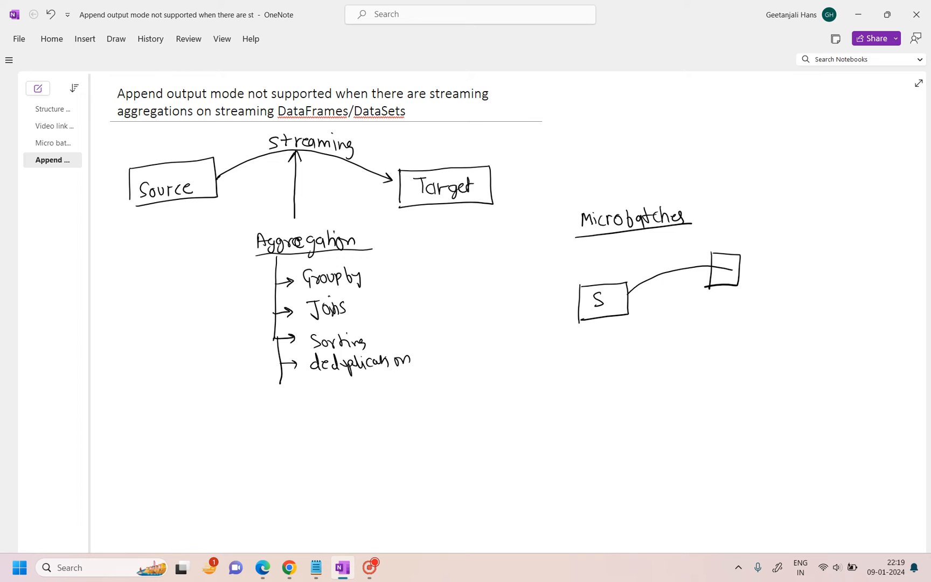
pyautogui.moveTo(746, 267); pyautogui.dragTo(775, 273)
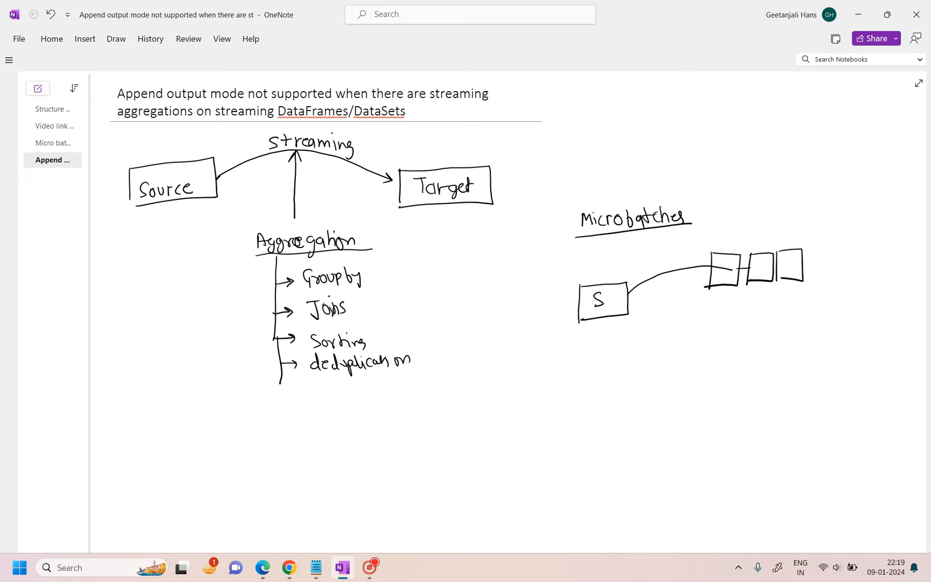
pyautogui.moveTo(802, 267); pyautogui.dragTo(855, 279)
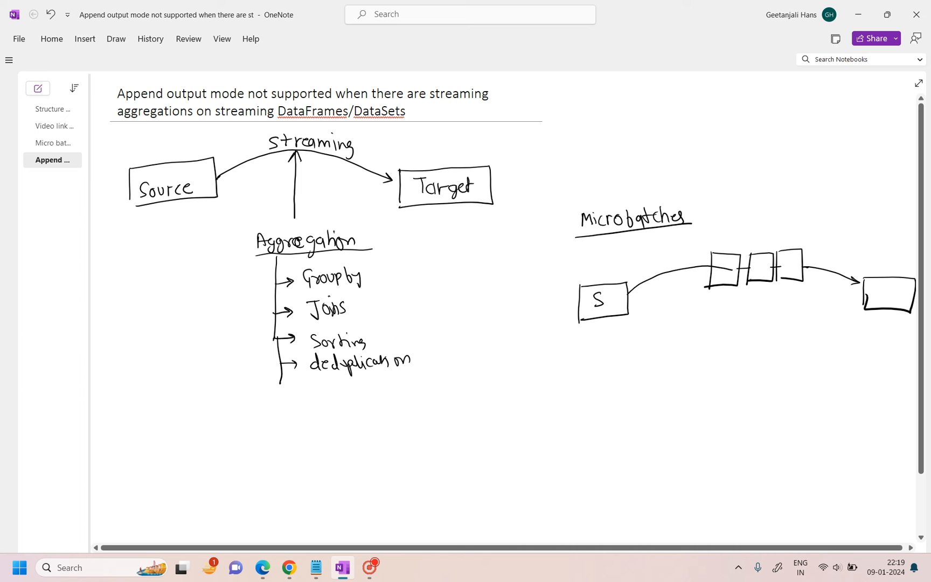
pyautogui.moveTo(721, 318); pyautogui.dragTo(721, 276)
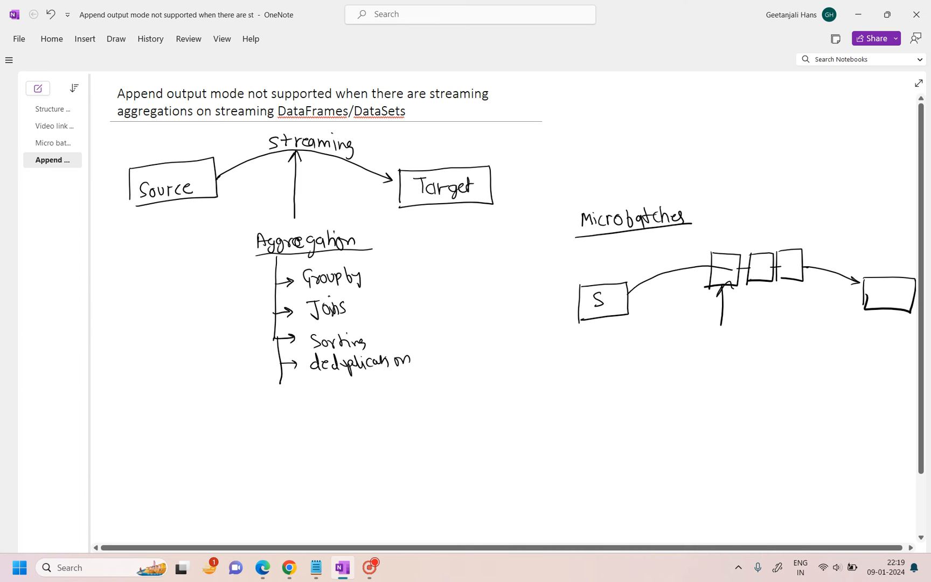
pyautogui.moveTo(760, 315); pyautogui.dragTo(760, 280)
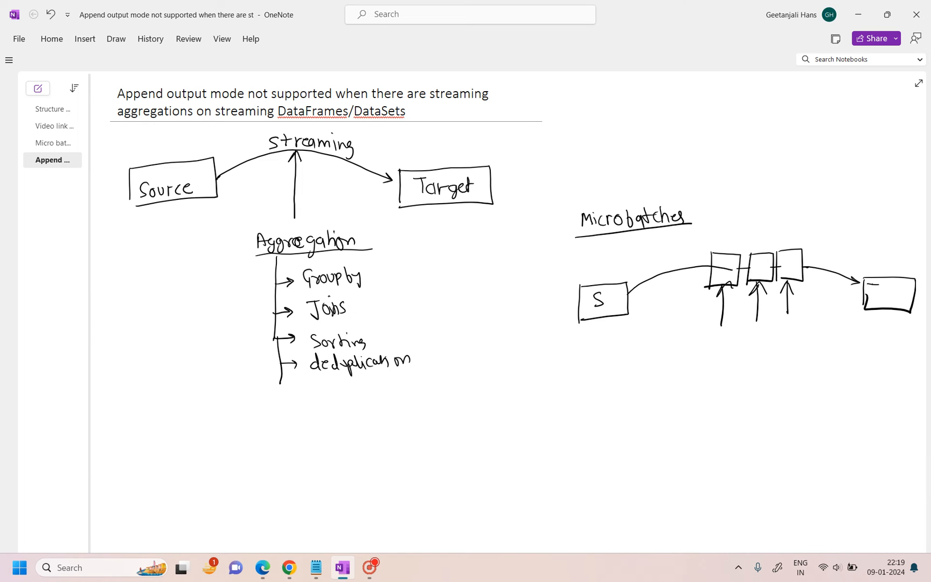
pyautogui.write('Target')
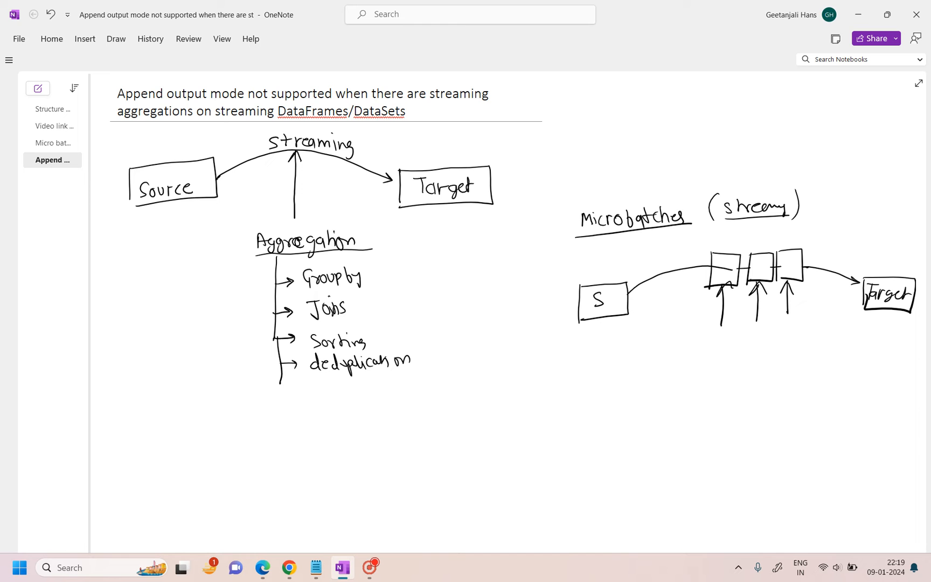
pyautogui.moveTo(645, 155); pyautogui.dragTo(748, 190)
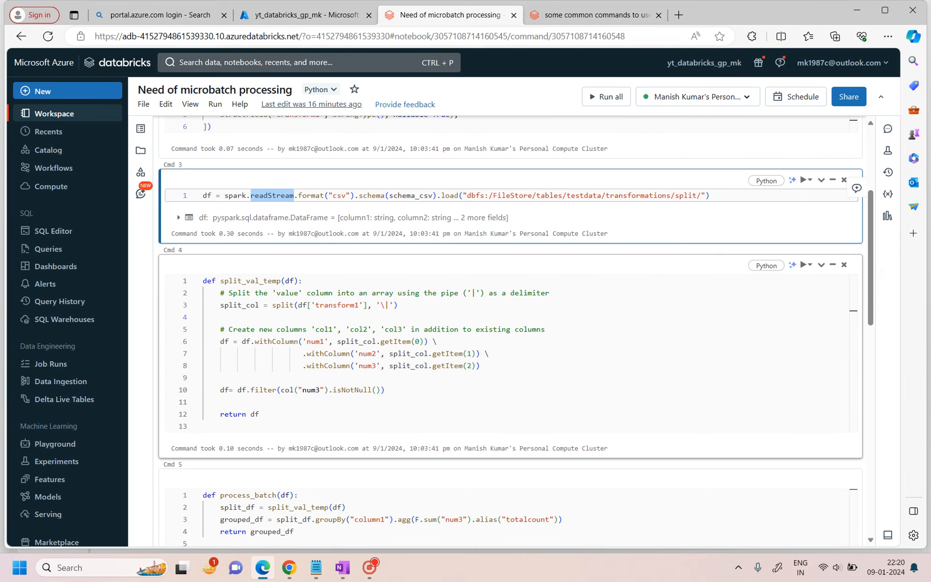
# Step: Review the readStream load cell and the split_val_temp function in the notebook
pyautogui.doubleClick(251, 280)
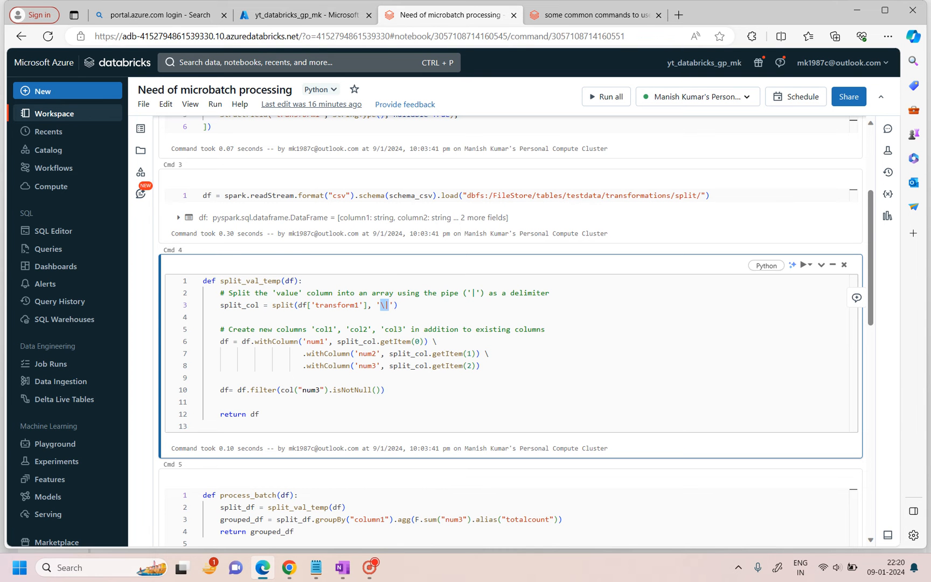
pyautogui.scroll(-3)
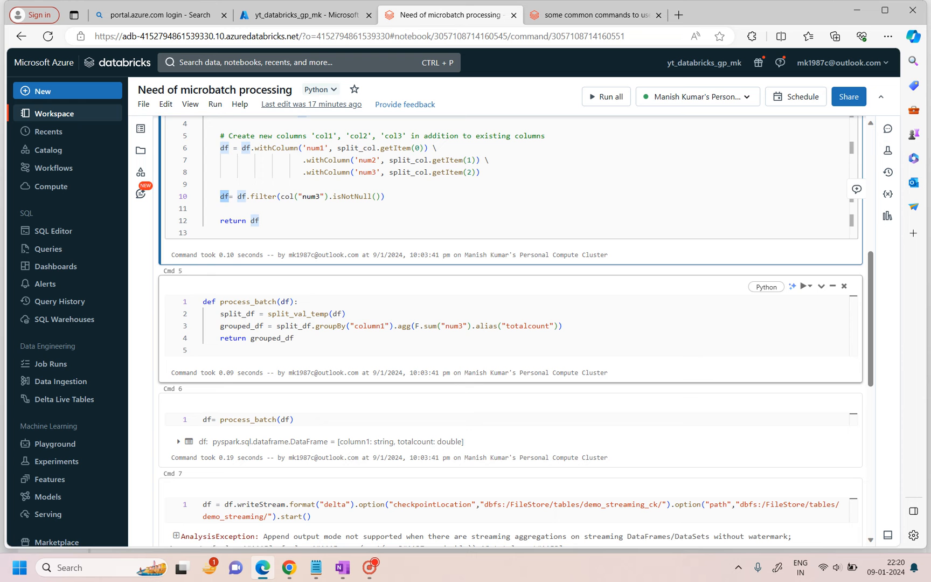
pyautogui.doubleClick(355, 325)
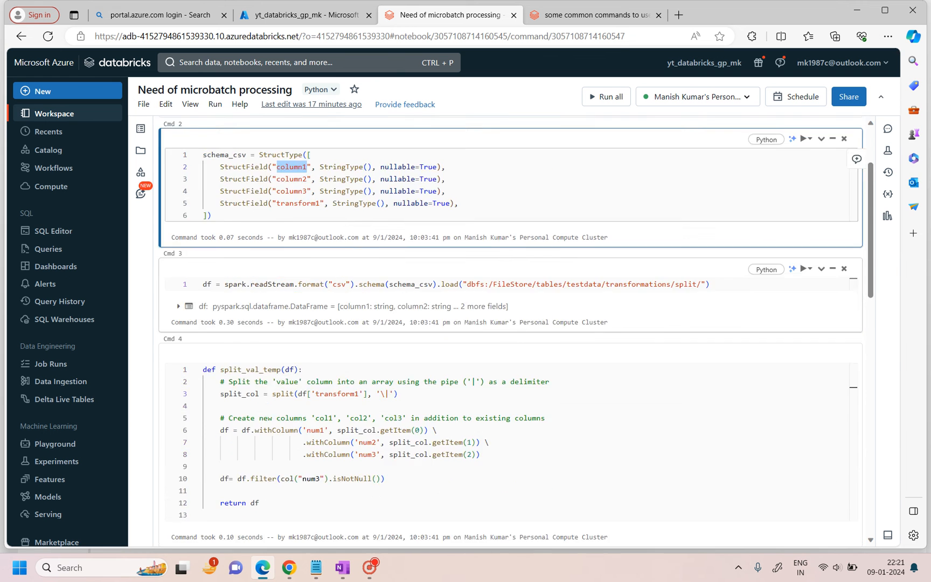
# Step: Review the process_batch groupBy aggregation and the failing delta writeStream cell
pyautogui.scroll(-3)
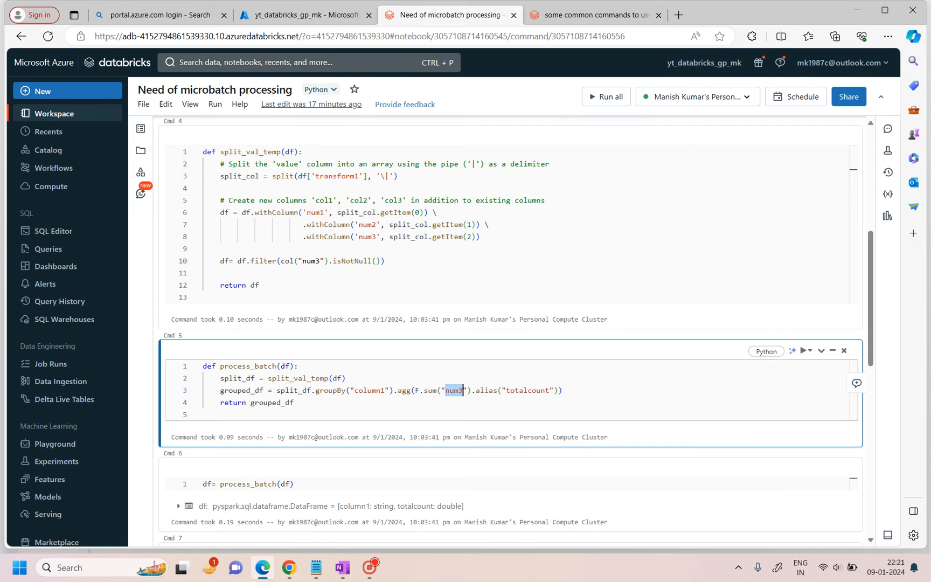
pyautogui.click(367, 237)
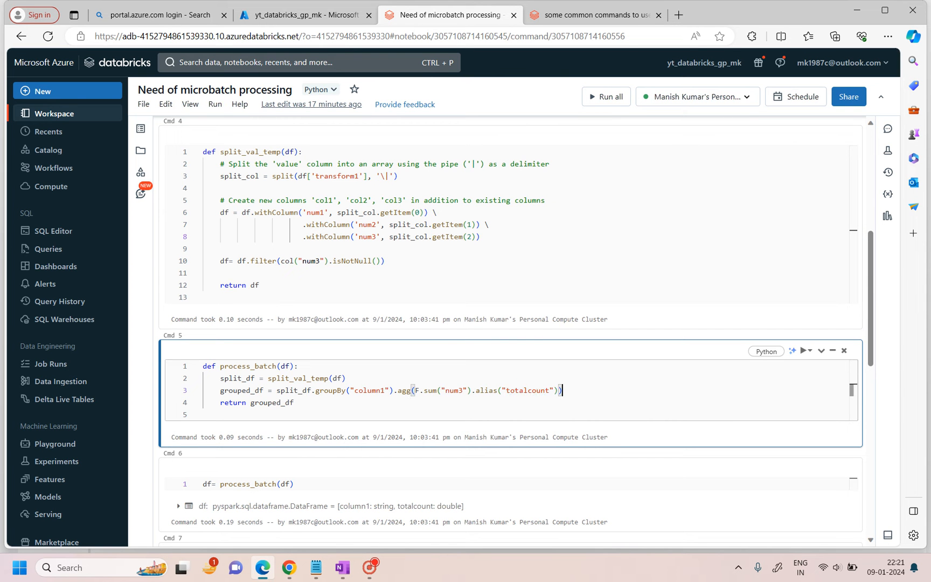
pyautogui.doubleClick(369, 390)
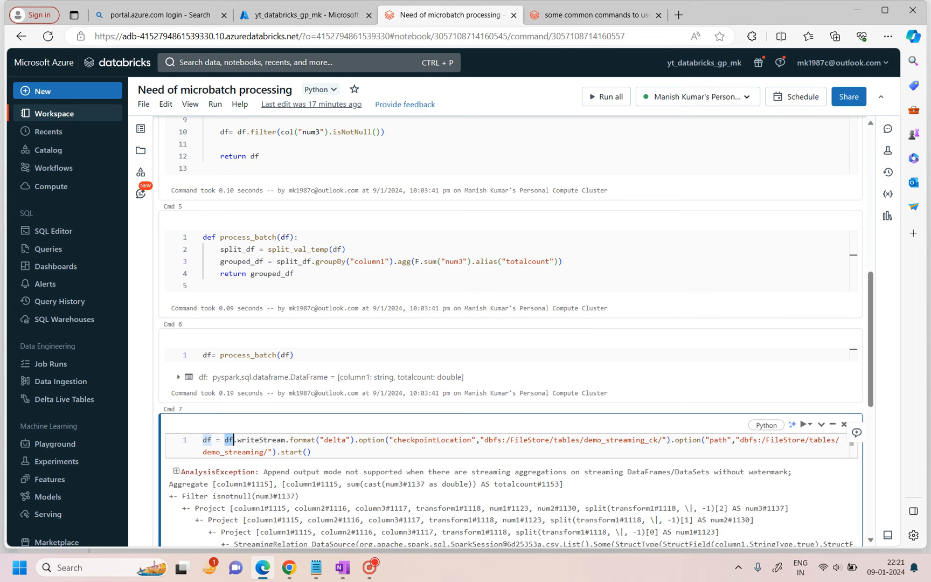
# Step: Highlight the writeStream call and rerun all cells, reproducing the append-mode AnalysisException
pyautogui.doubleClick(262, 440)
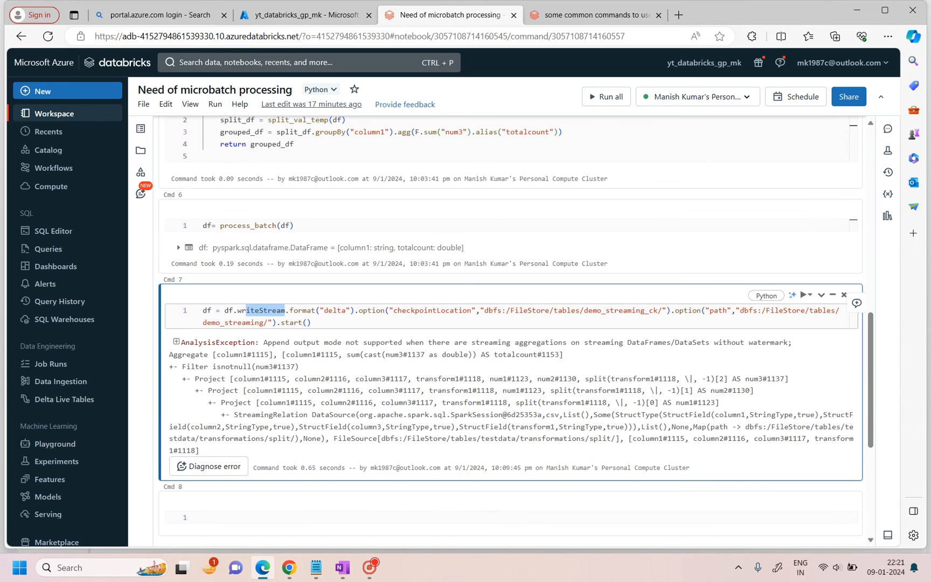
pyautogui.moveTo(264, 342); pyautogui.dragTo(489, 342)
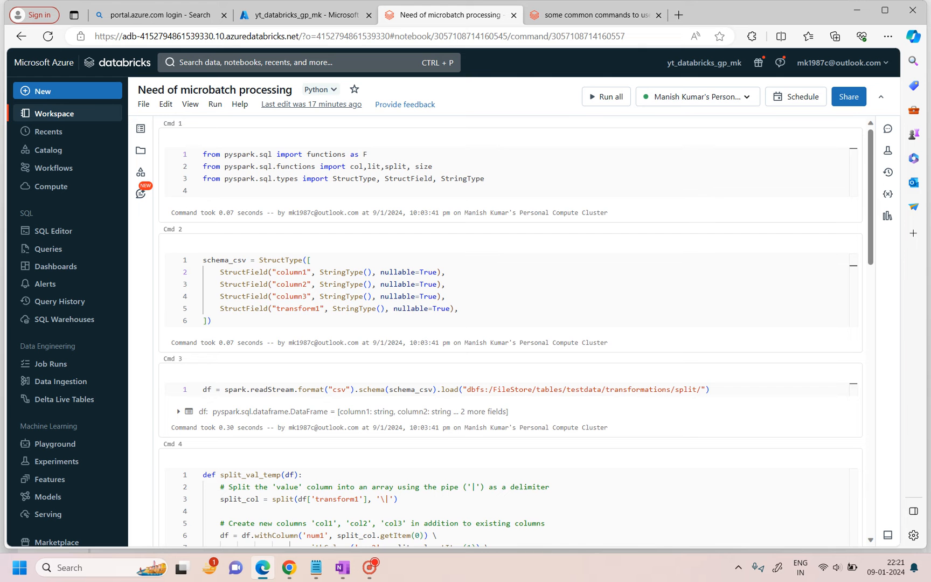
pyautogui.click(606, 97)
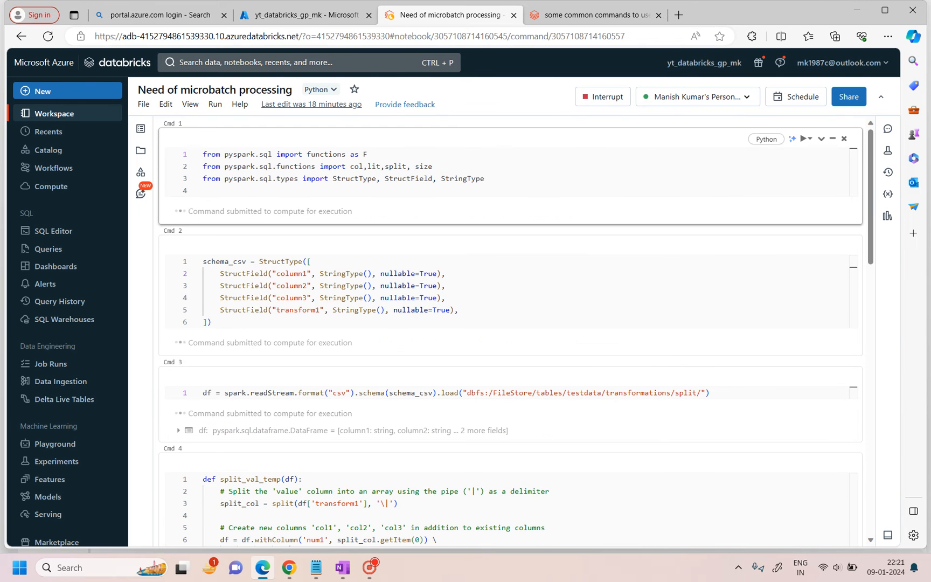
pyautogui.scroll(-3)
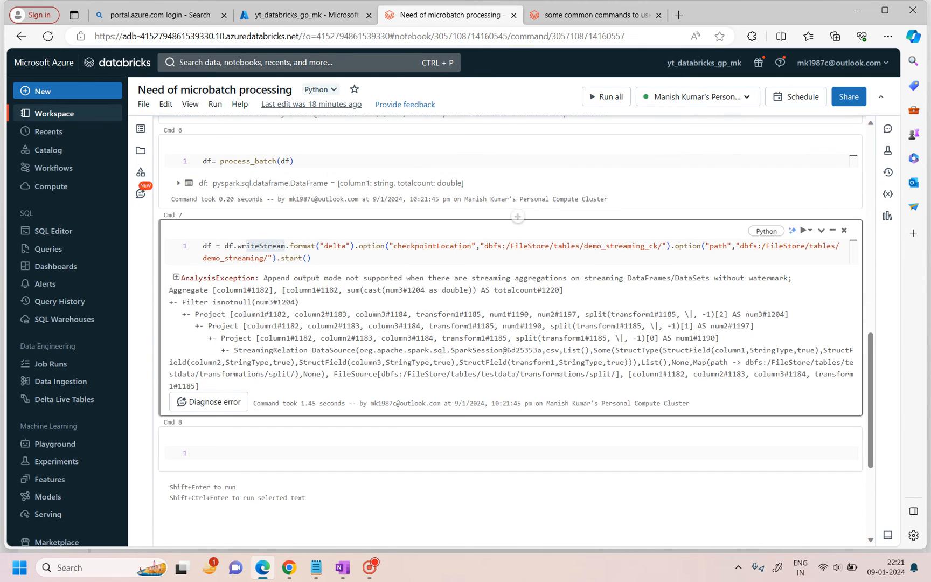
pyautogui.moveTo(290, 278); pyautogui.dragTo(550, 277)
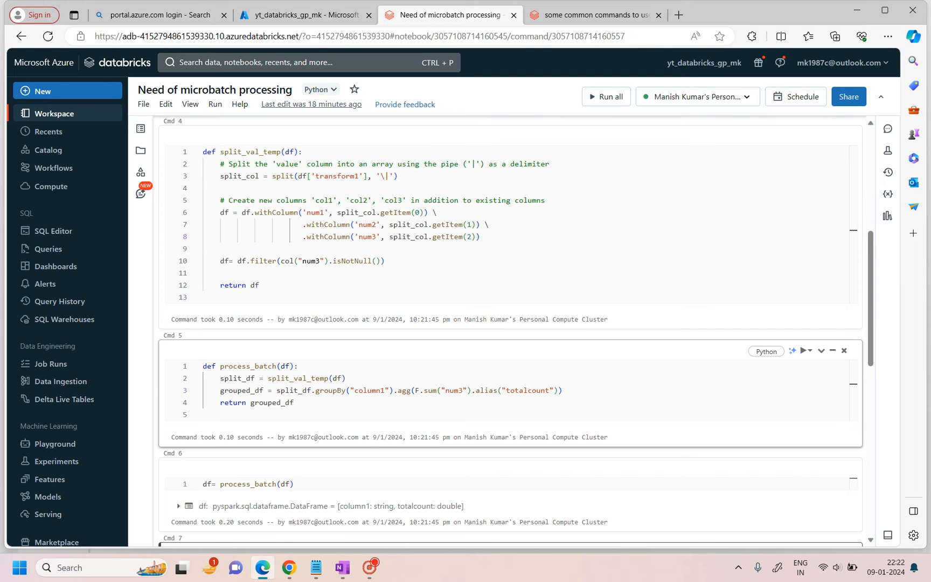
# Step: Add a grouped_df.write.format("delta") line inside process_batch
pyautogui.doubleClick(249, 367)
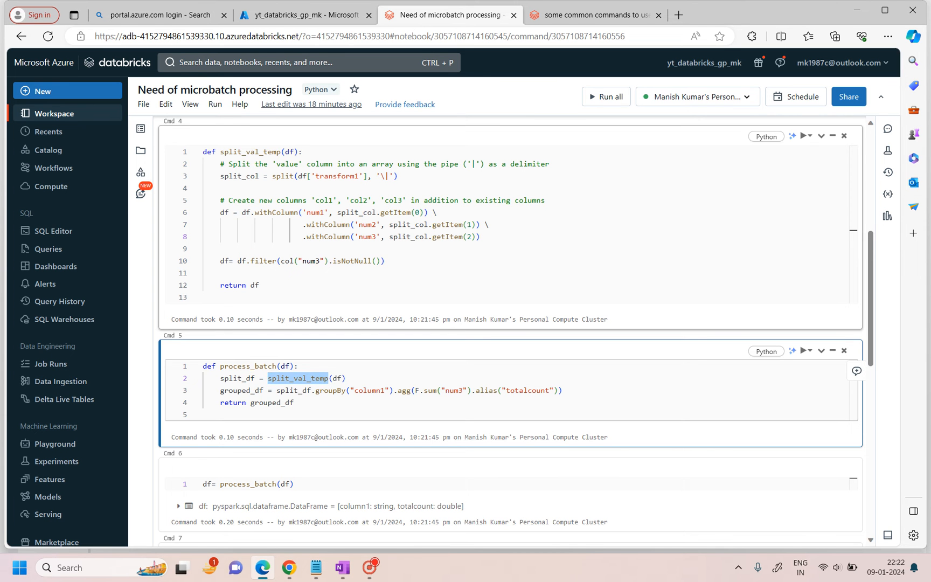
pyautogui.scroll(-3)
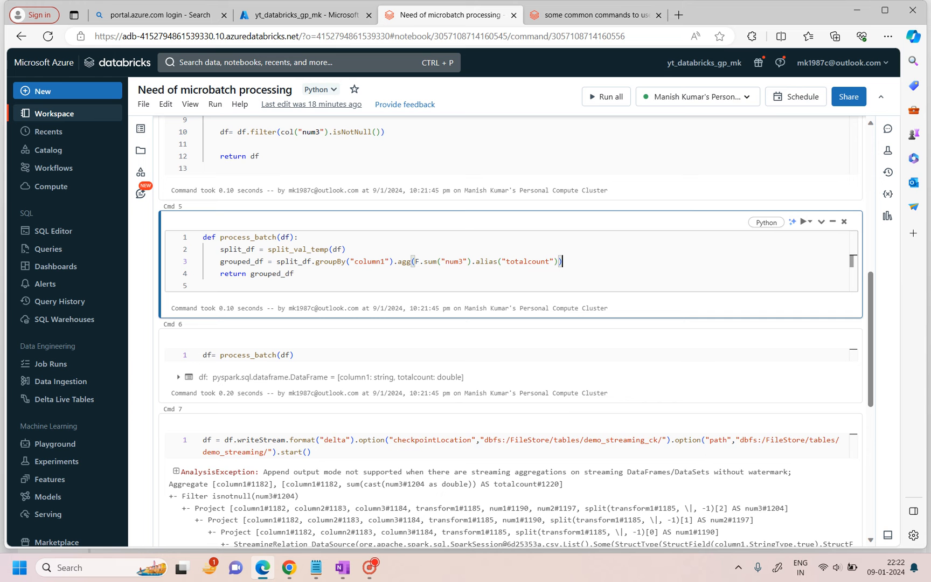
pyautogui.press('Enter')
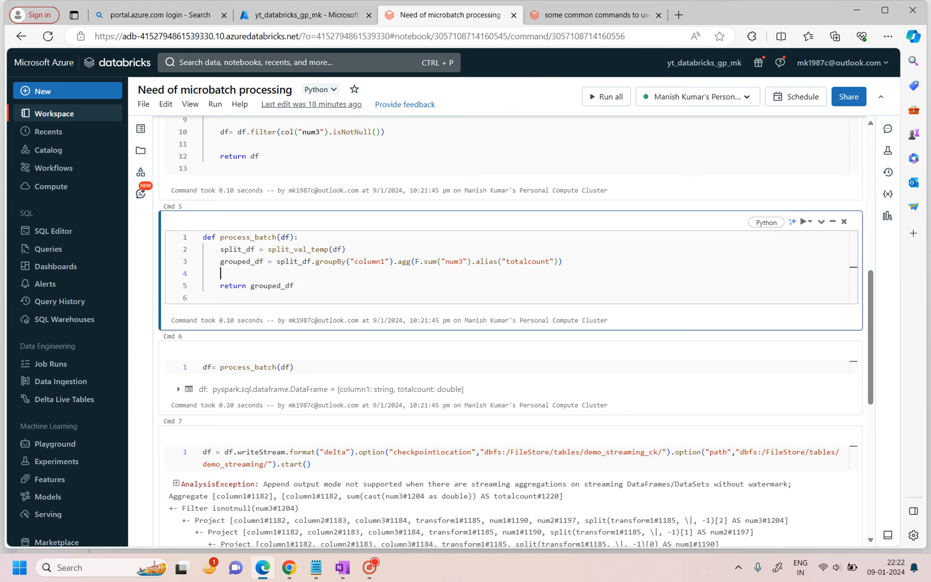
pyautogui.doubleClick(241, 261)
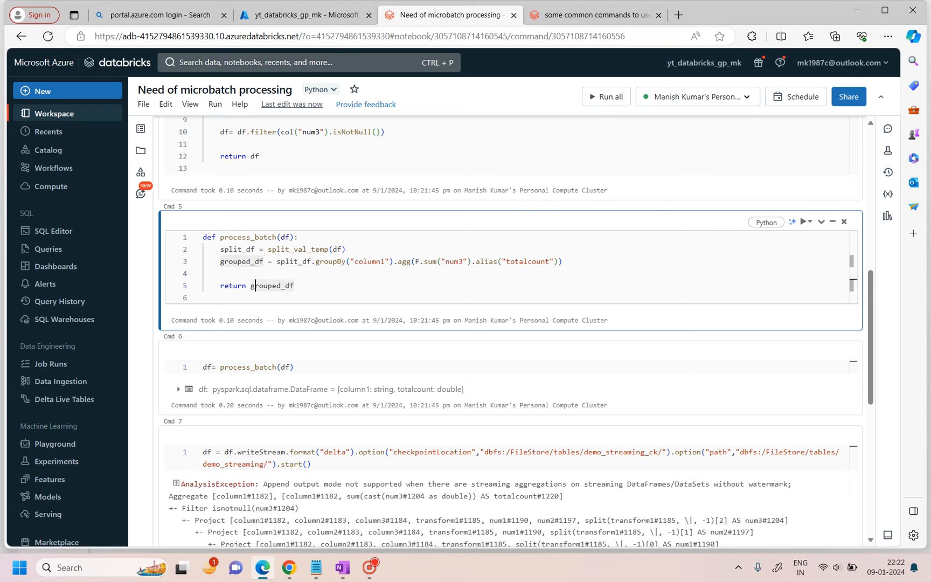
pyautogui.write('grouped_')
pyautogui.click(525, 272)
pyautogui.write('final_df =')
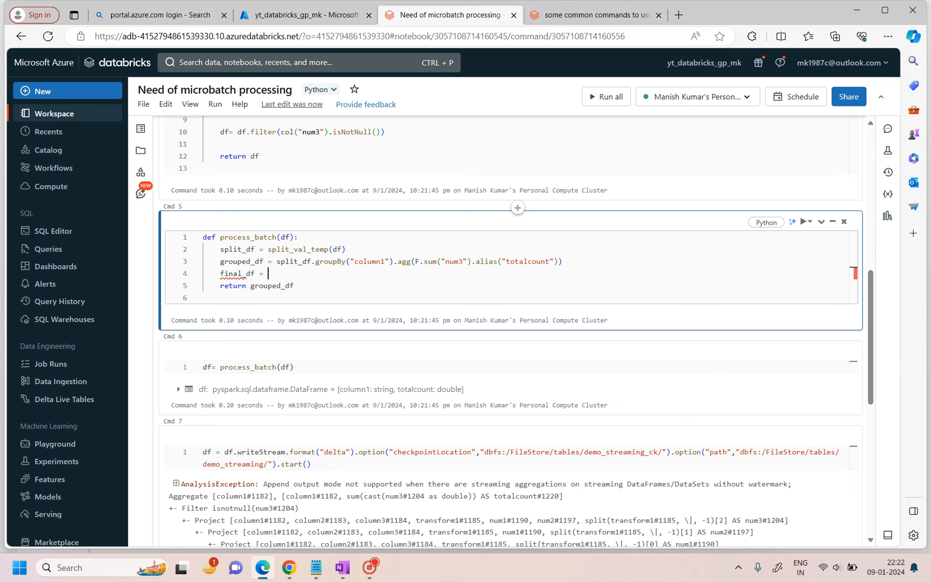
pyautogui.write('grouped_df')
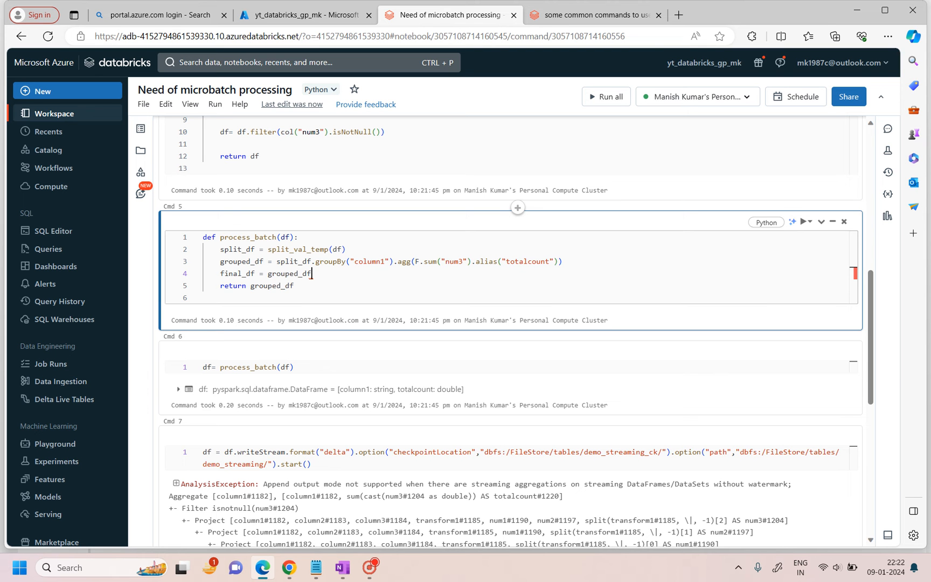
pyautogui.write('.write')
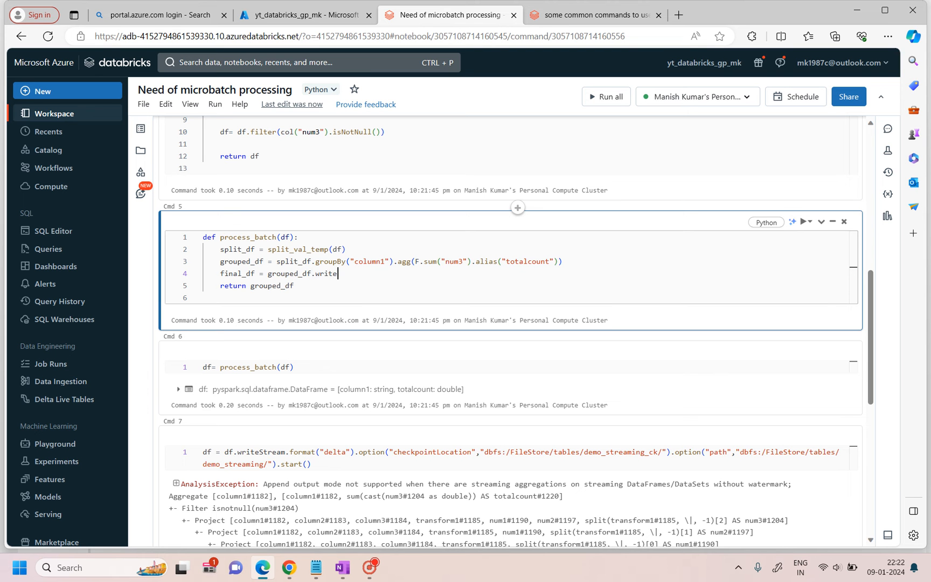
pyautogui.write('.format("')
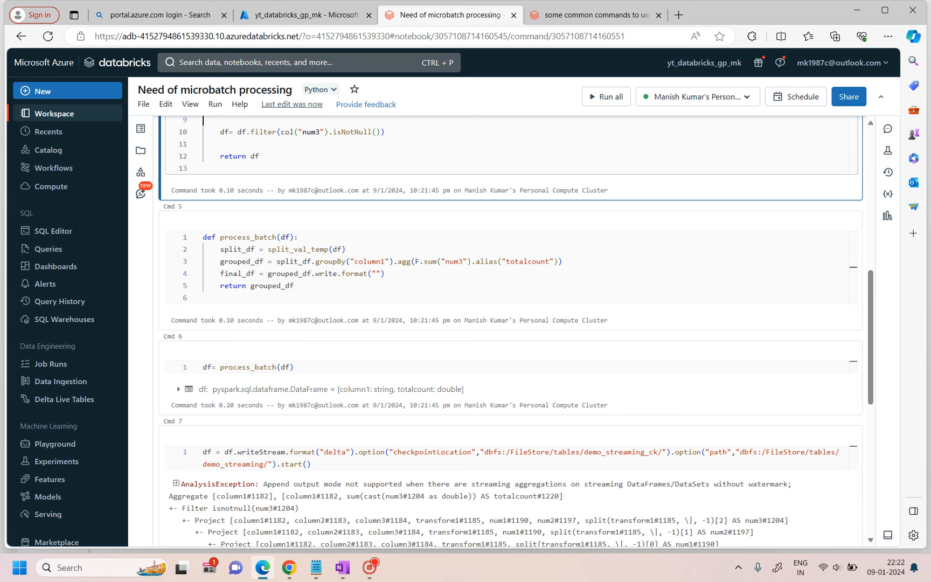
pyautogui.write('d')
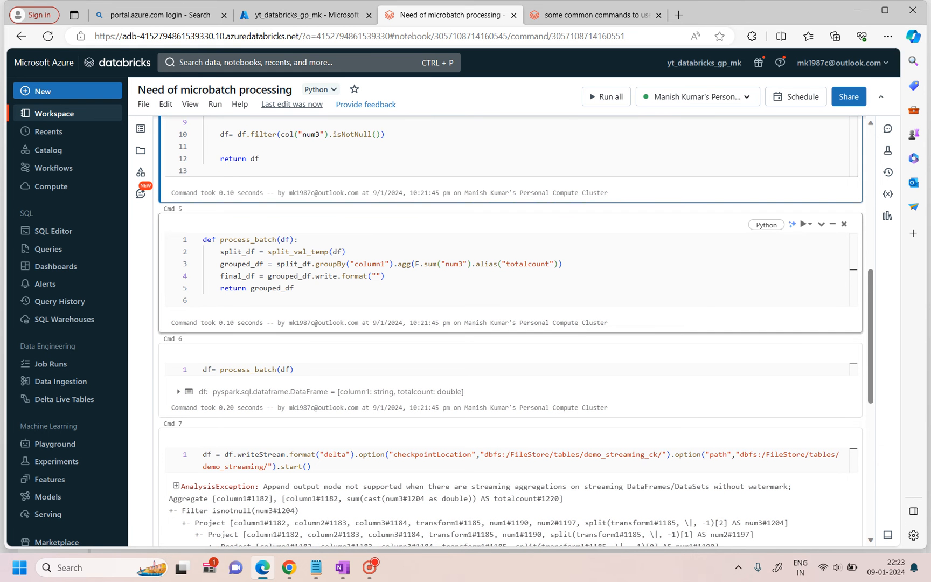
pyautogui.write('delta')
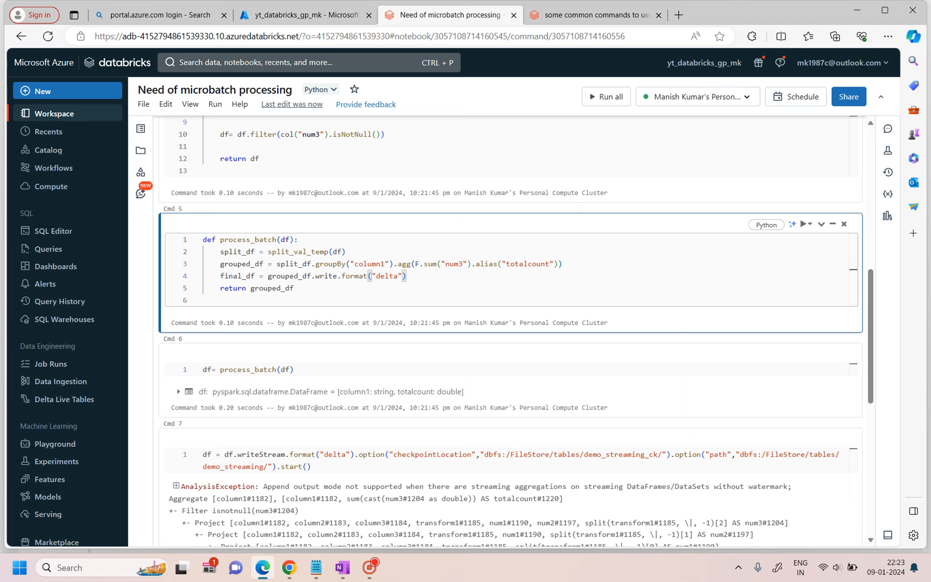
pyautogui.write('.')
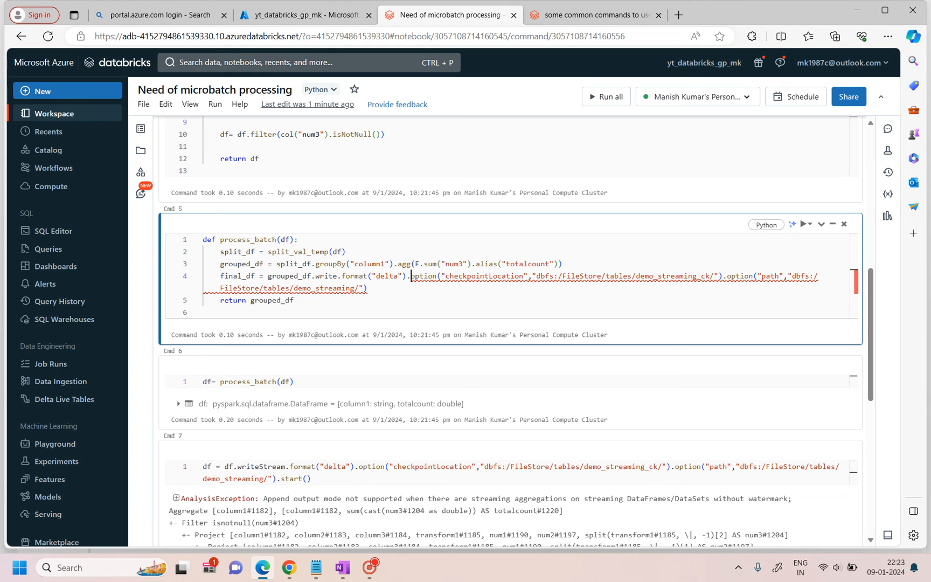
# Step: Complete it with mode("append"), checkpoint option and save path, returning final_df
pyautogui.write('.save(')
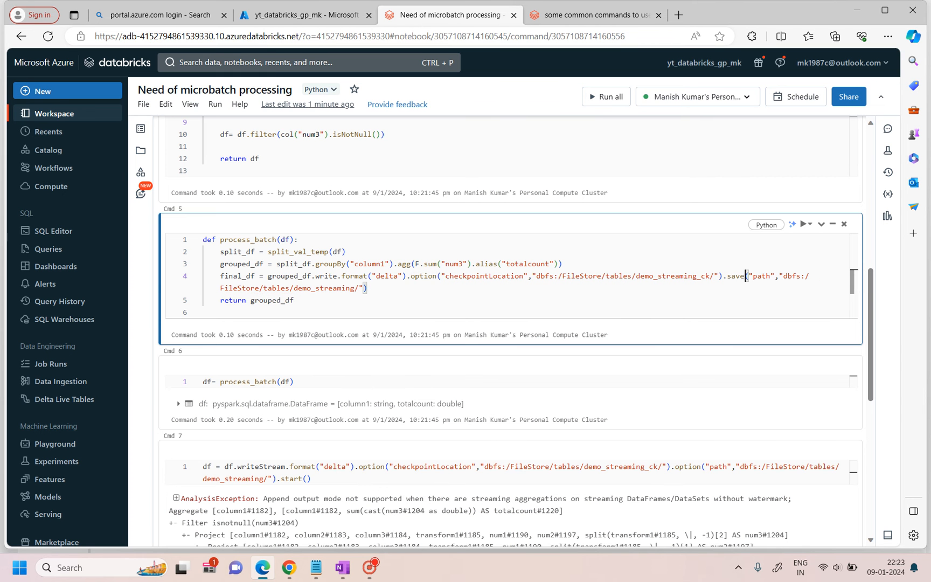
pyautogui.doubleClick(763, 276)
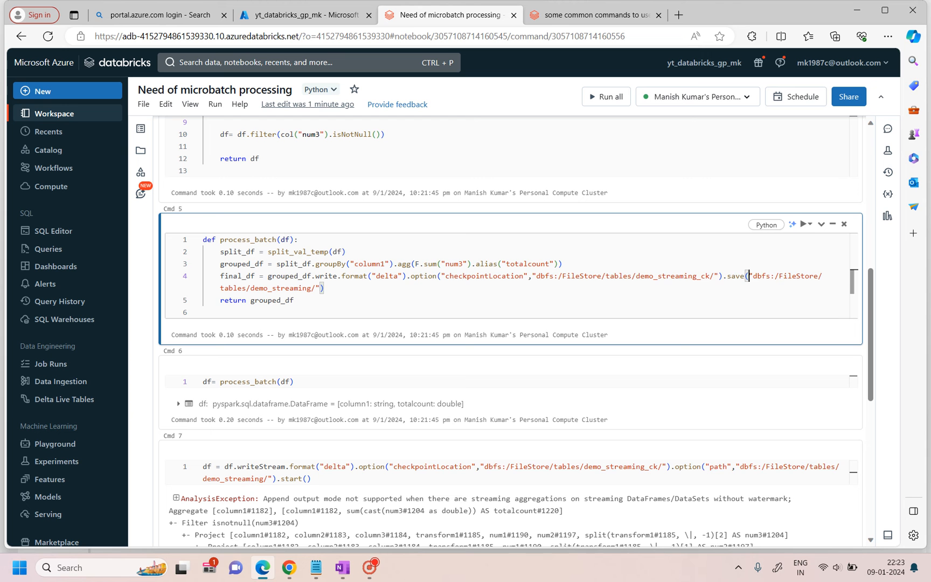
pyautogui.write('.mode("')
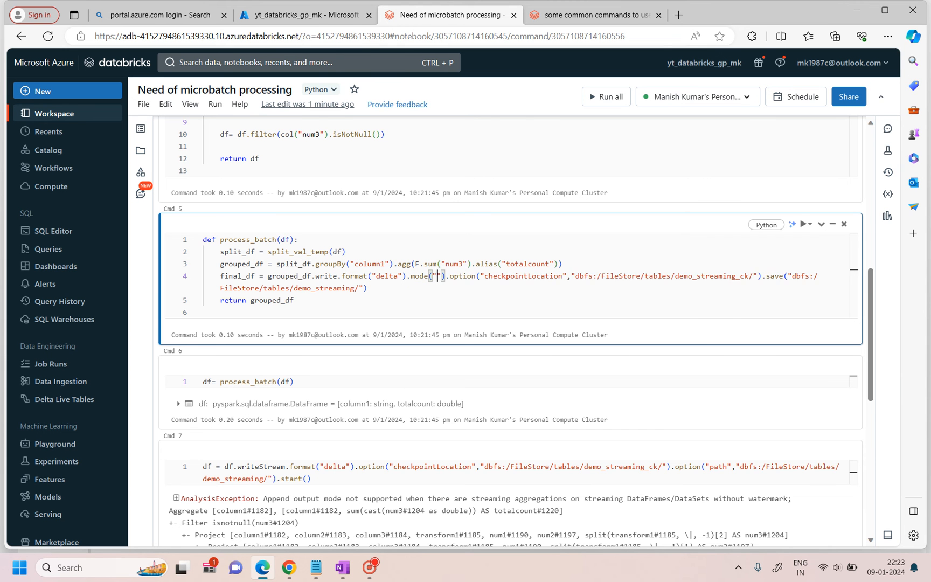
pyautogui.write('append')
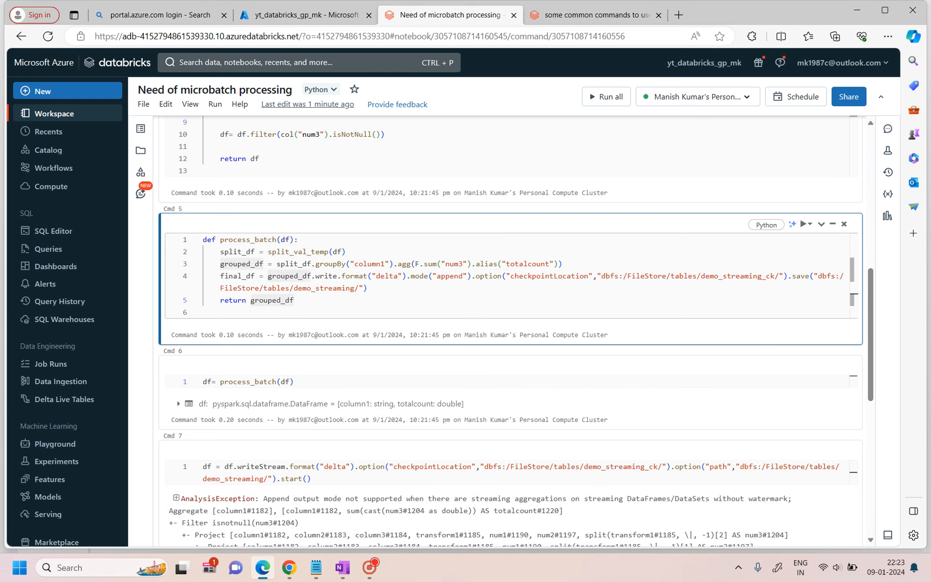
pyautogui.write('final_df')
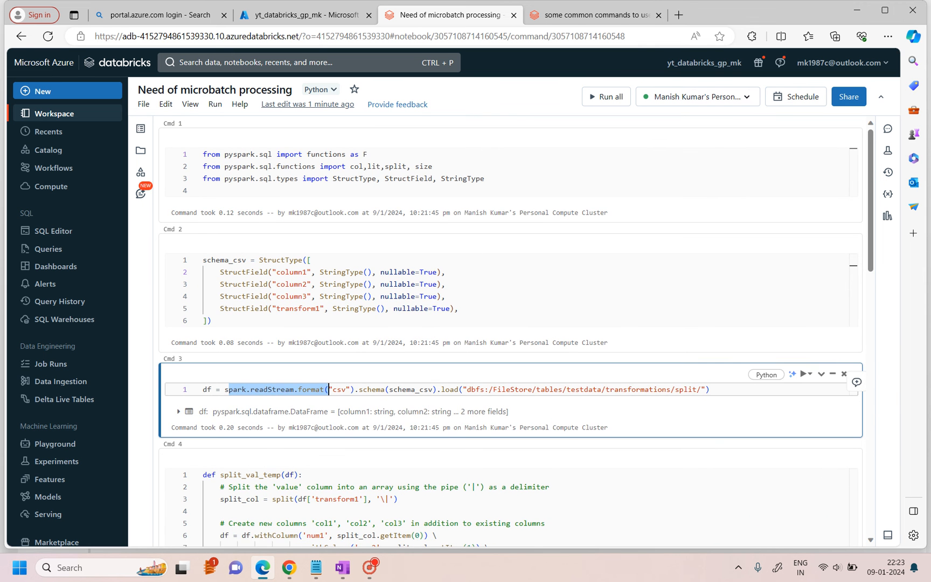
pyautogui.scroll(-3)
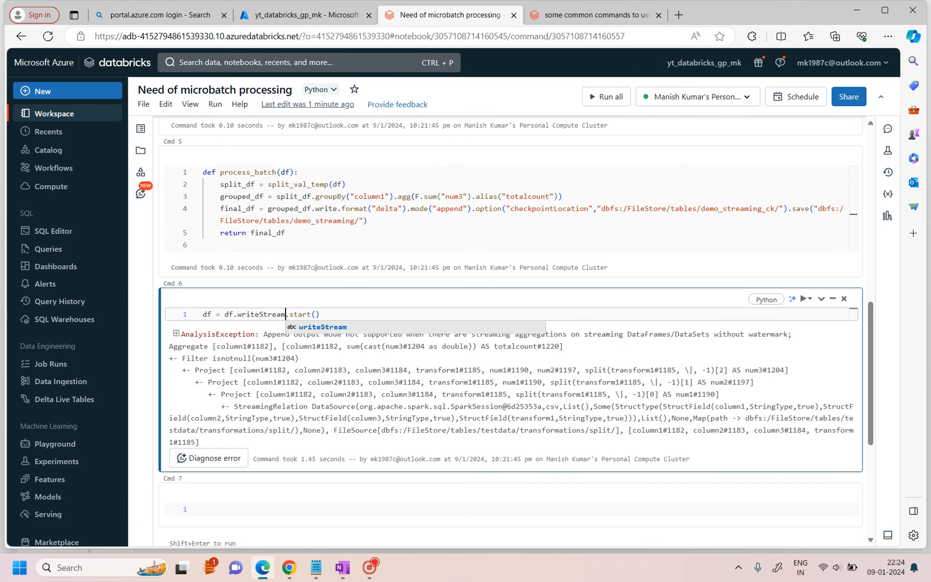
# Step: Replace the writeStream sink with foreachBatch(process_batch).start()
pyautogui.write('.foe')
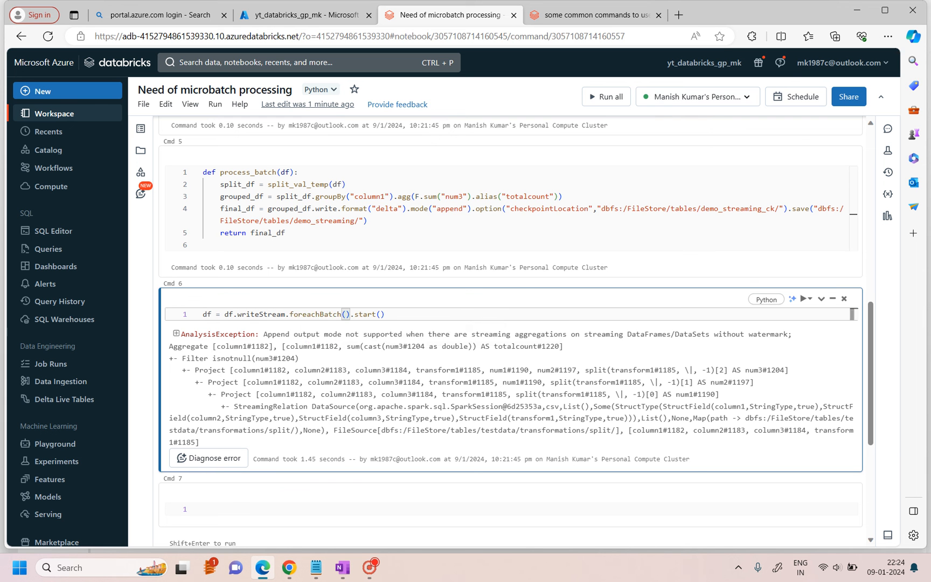
pyautogui.doubleClick(249, 173)
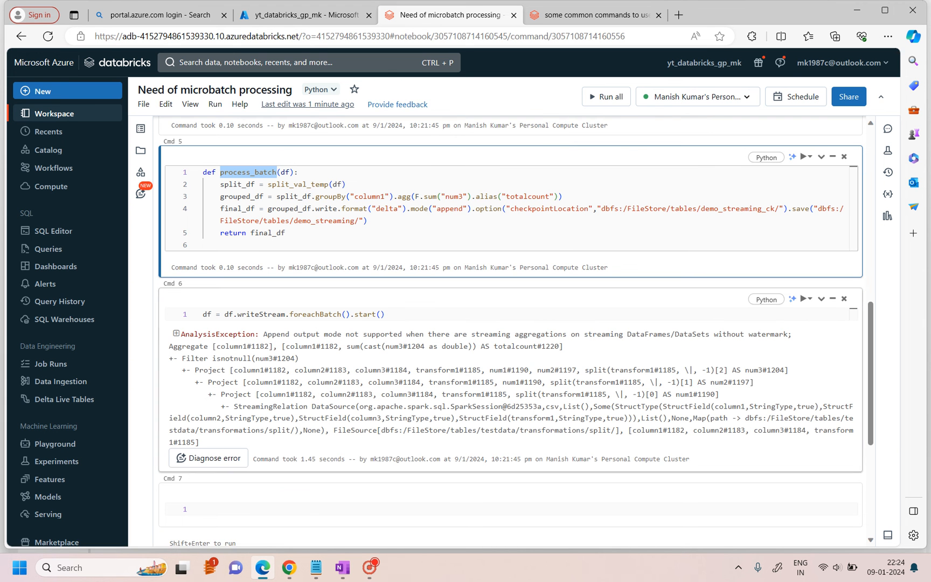
pyautogui.write('process_batch')
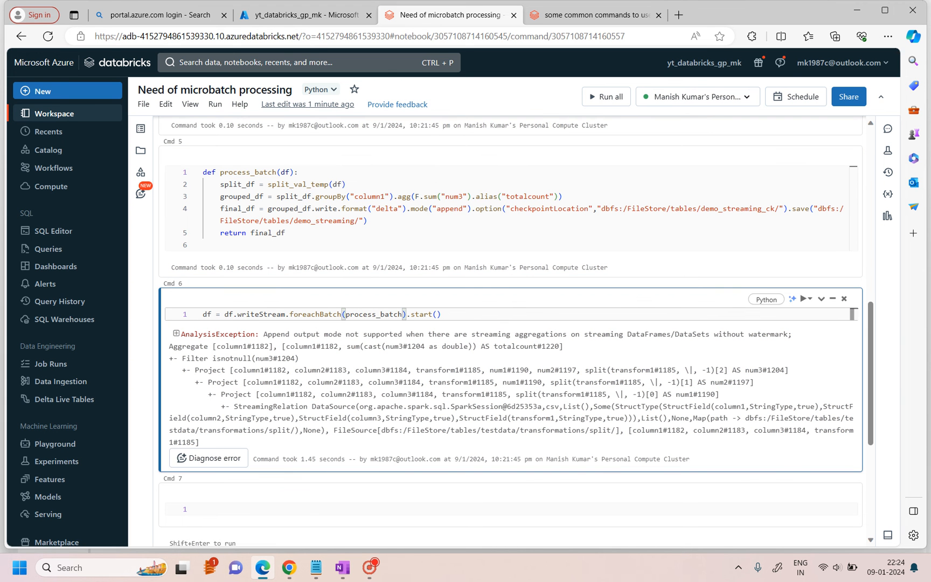
pyautogui.doubleClick(248, 172)
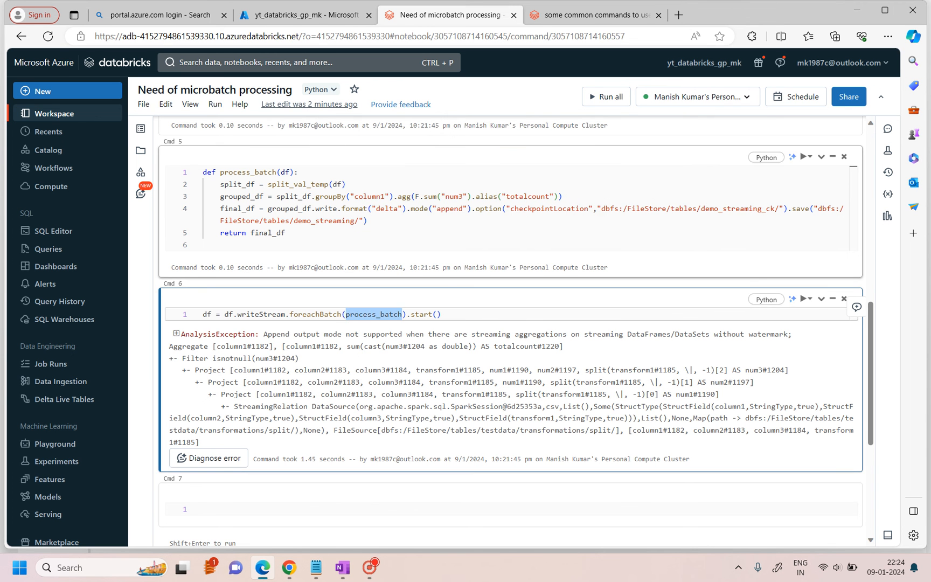
# Step: Give process_batch a second batch_id parameter to match foreachBatch
pyautogui.write(',')
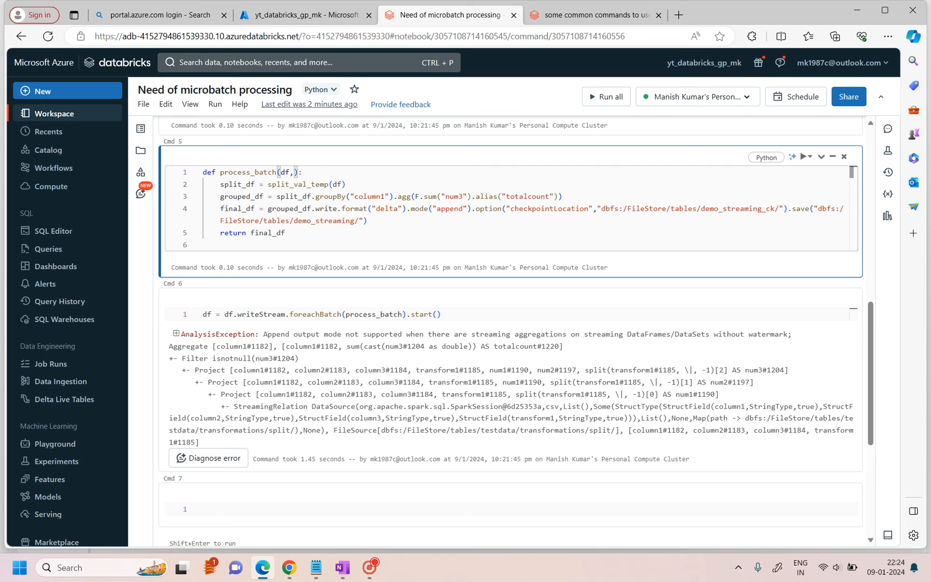
pyautogui.write('batch_')
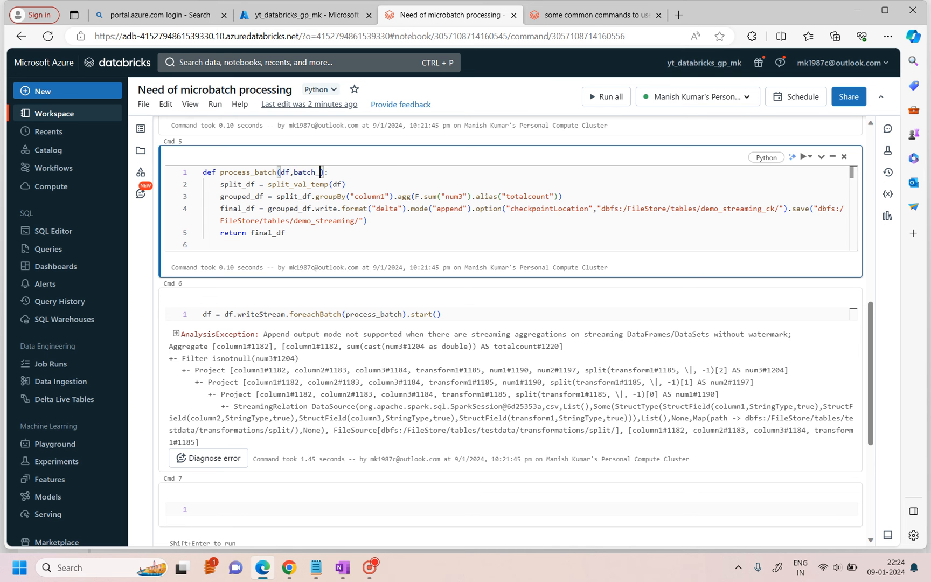
pyautogui.write('id')
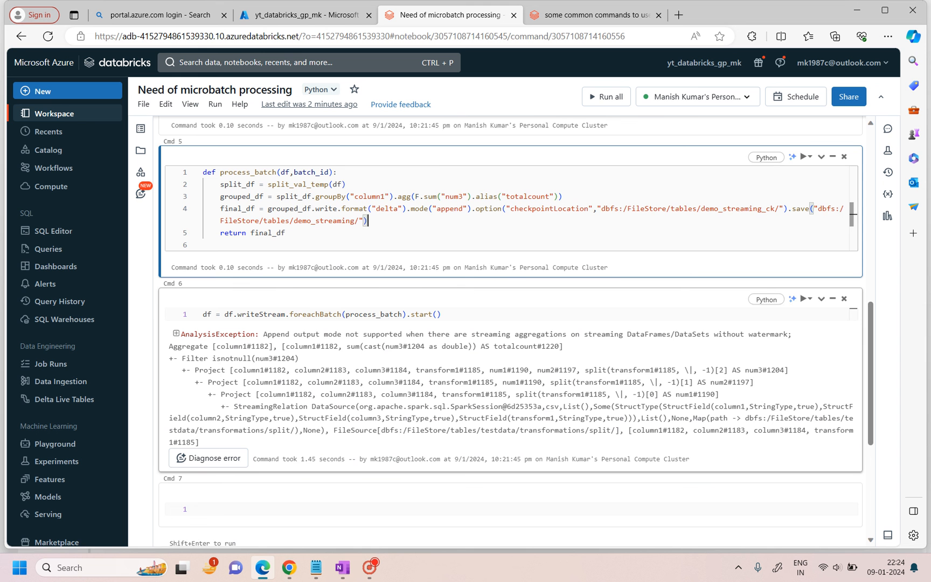
pyautogui.doubleClick(310, 173)
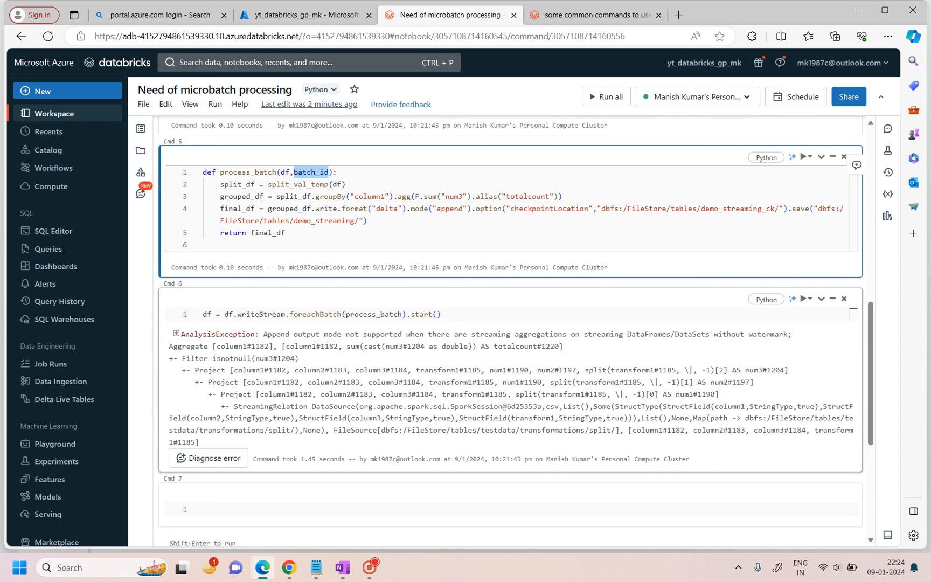
pyautogui.doubleClick(315, 314)
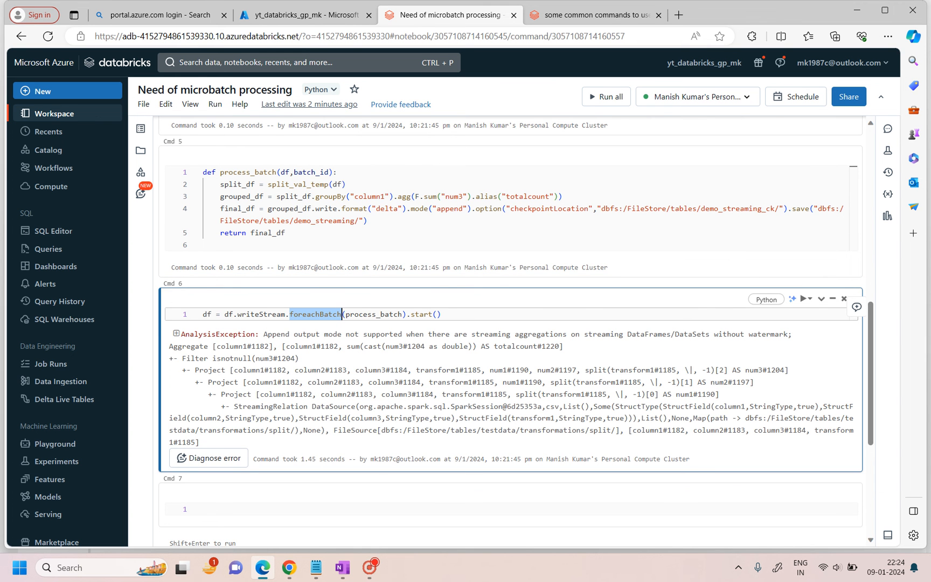
pyautogui.moveTo(315, 315)
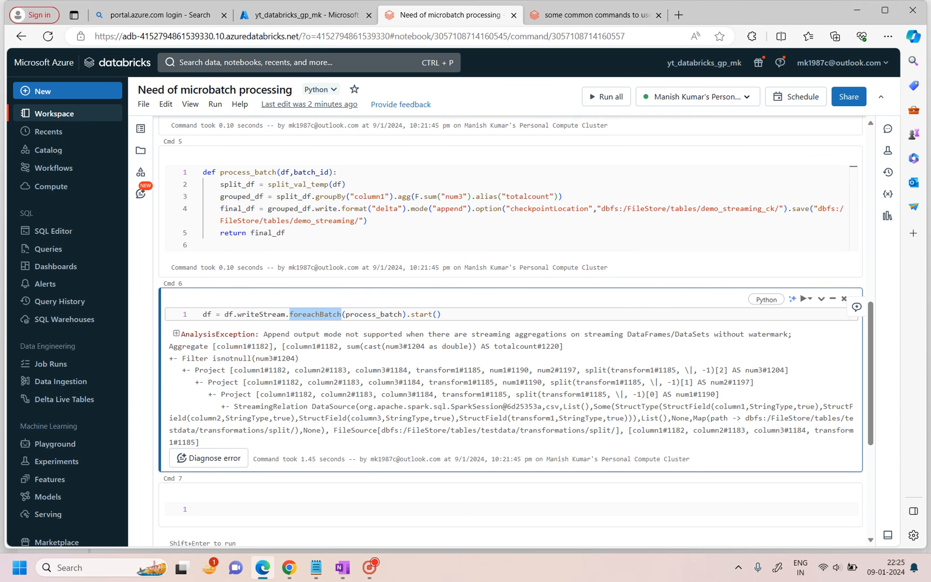
pyautogui.moveTo(315, 315)
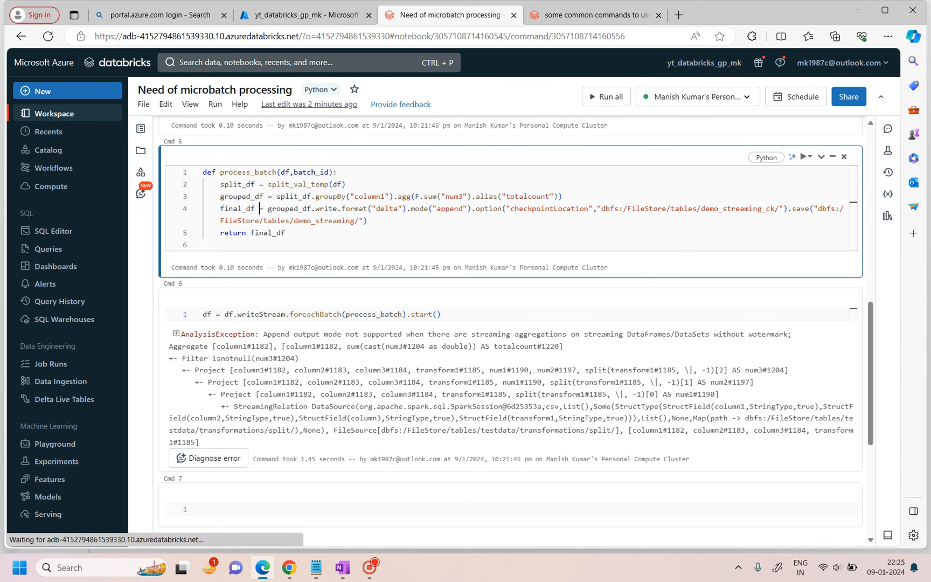
# Step: Run the streaming notebook, then the commands notebook's demo_streaming delta read returning 21 month rows
pyautogui.doubleClick(309, 173)
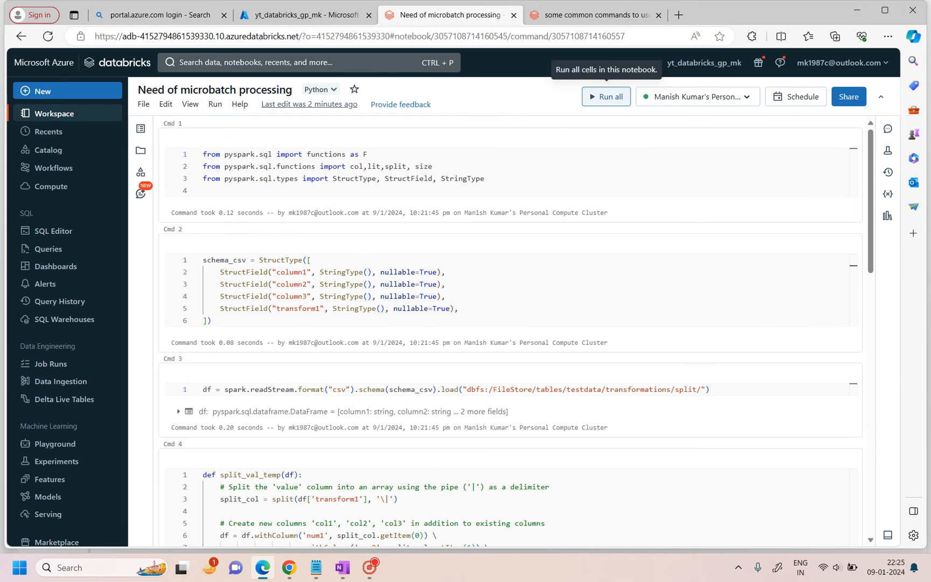
pyautogui.click(606, 97)
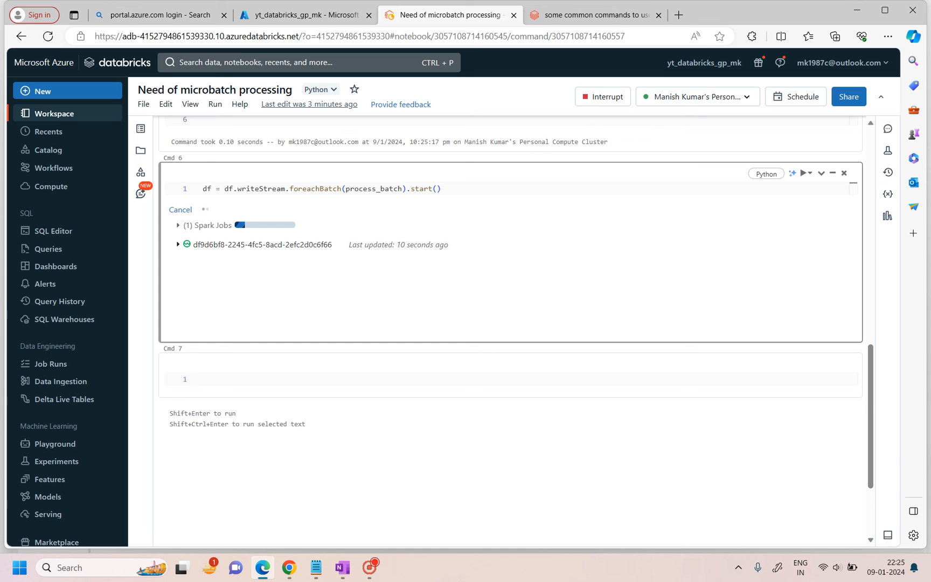
pyautogui.click(599, 15)
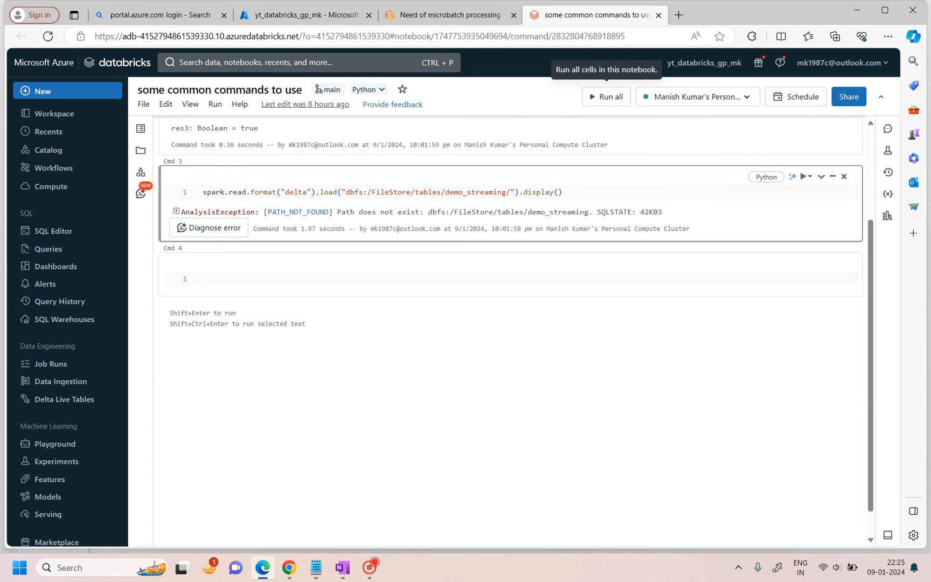
pyautogui.click(807, 177)
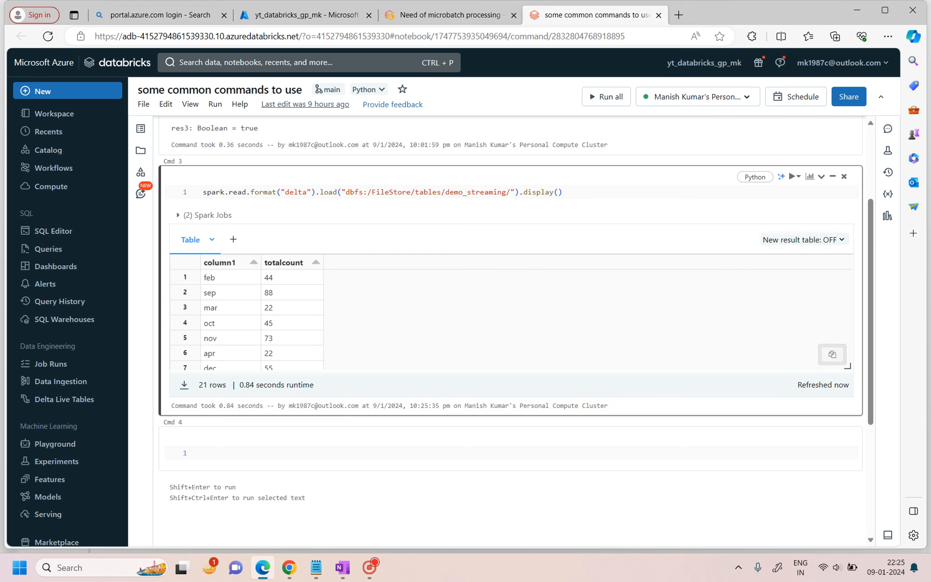
pyautogui.scroll(-3)
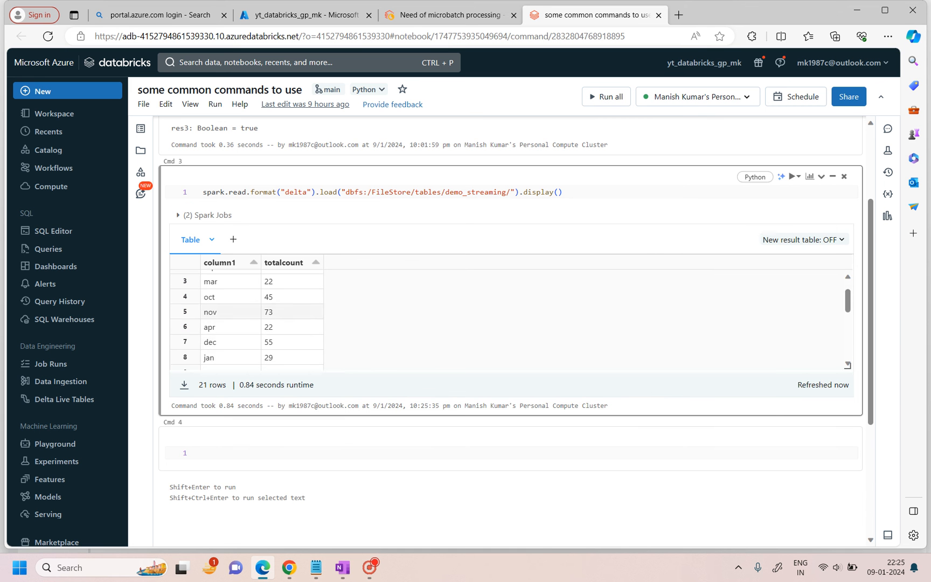
# Step: Browse DBFS to FileStore/tables/testdata/transformations/split via the Catalog
pyautogui.click(308, 13)
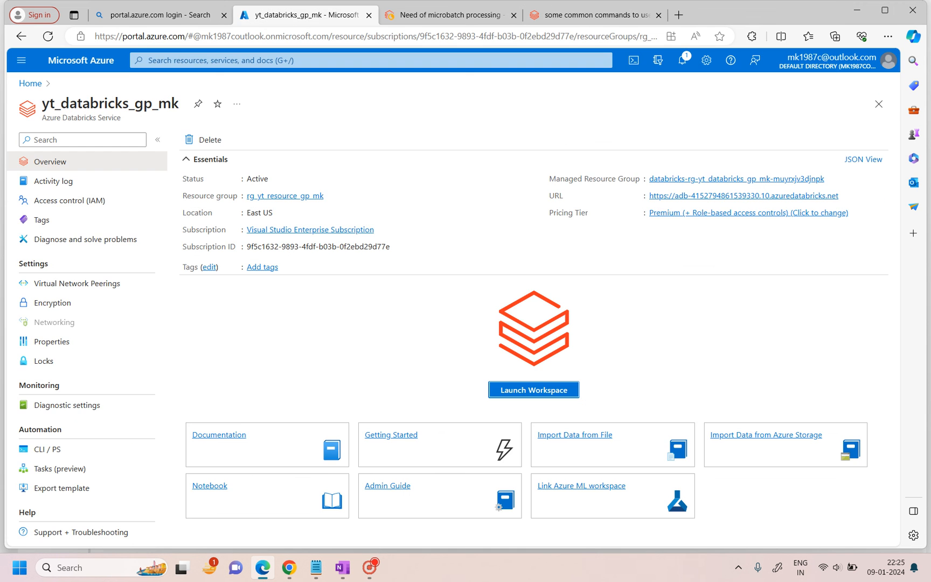
pyautogui.click(457, 15)
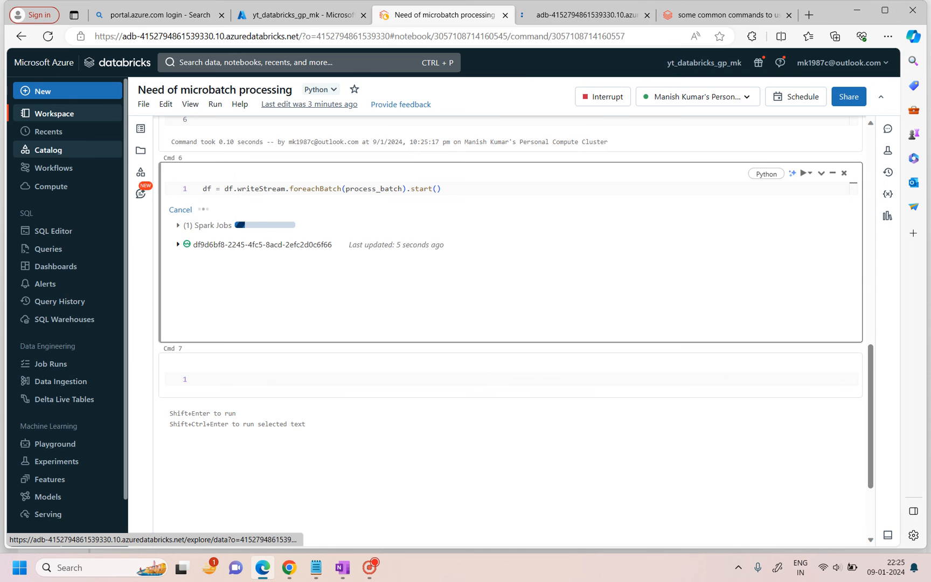
pyautogui.click(48, 150)
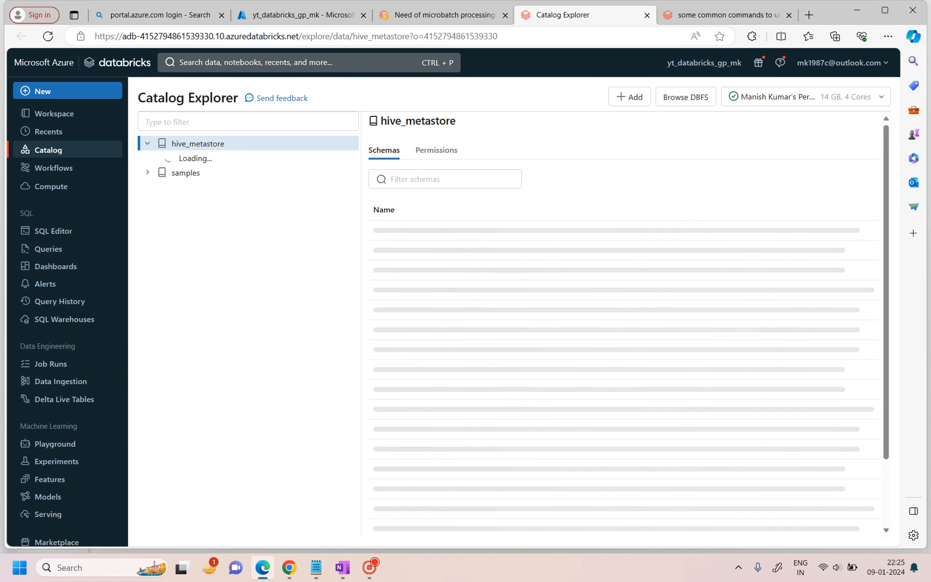
pyautogui.click(686, 97)
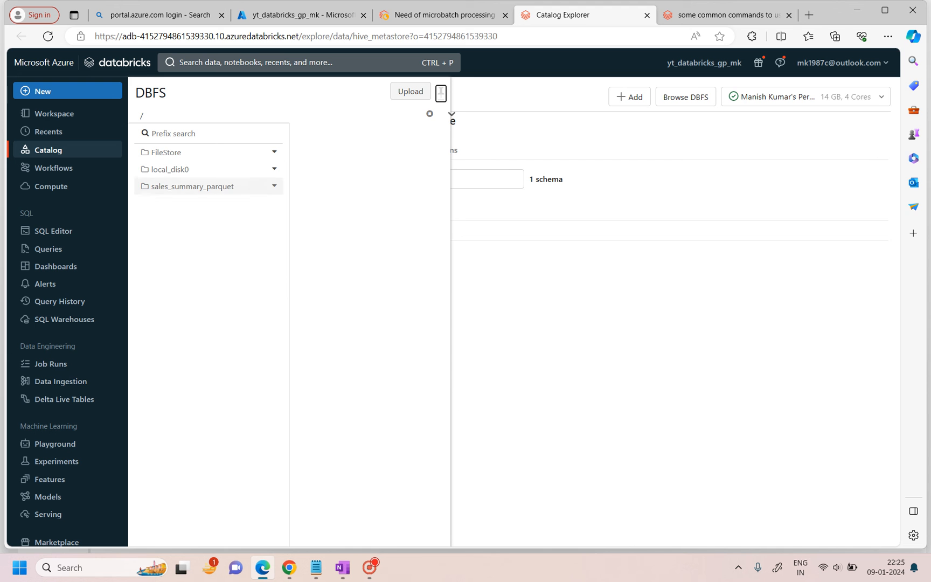
pyautogui.click(169, 152)
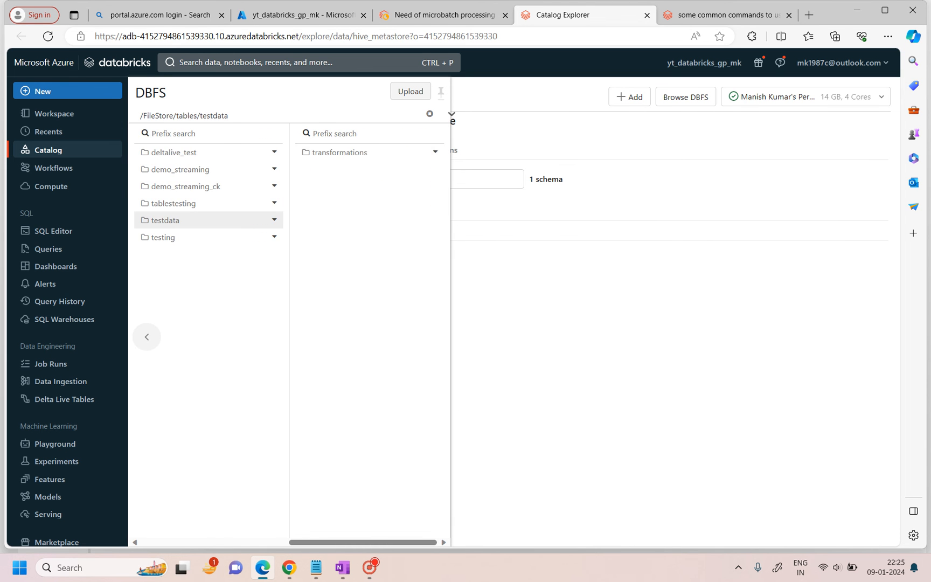
pyautogui.click(338, 153)
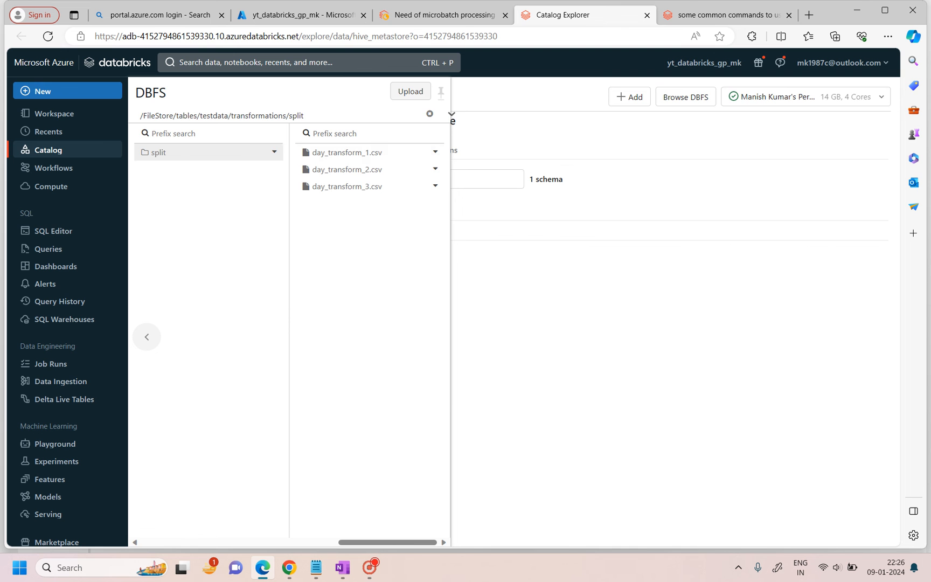
# Step: Upload day_transform_4.csv into the split folder while the stream runs
pyautogui.click(731, 15)
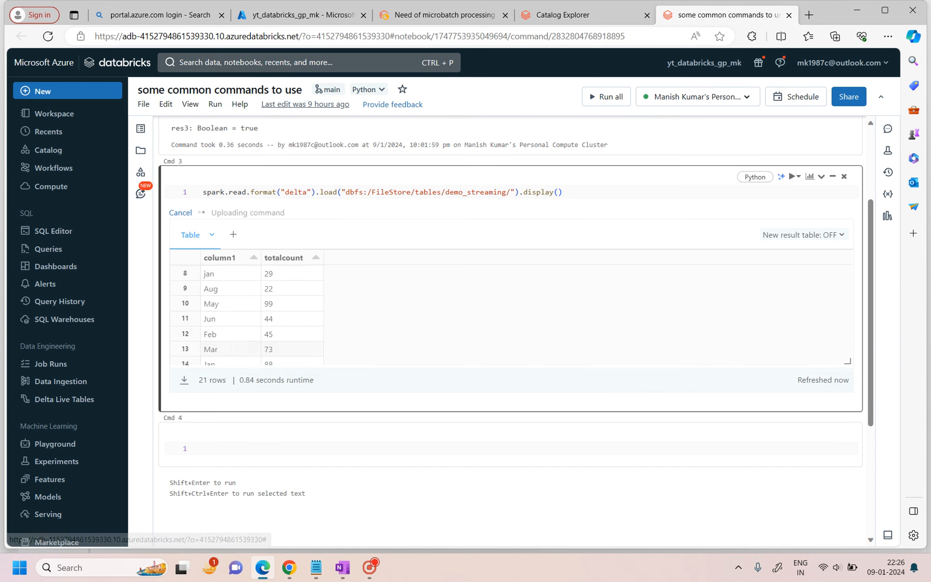
pyautogui.click(456, 15)
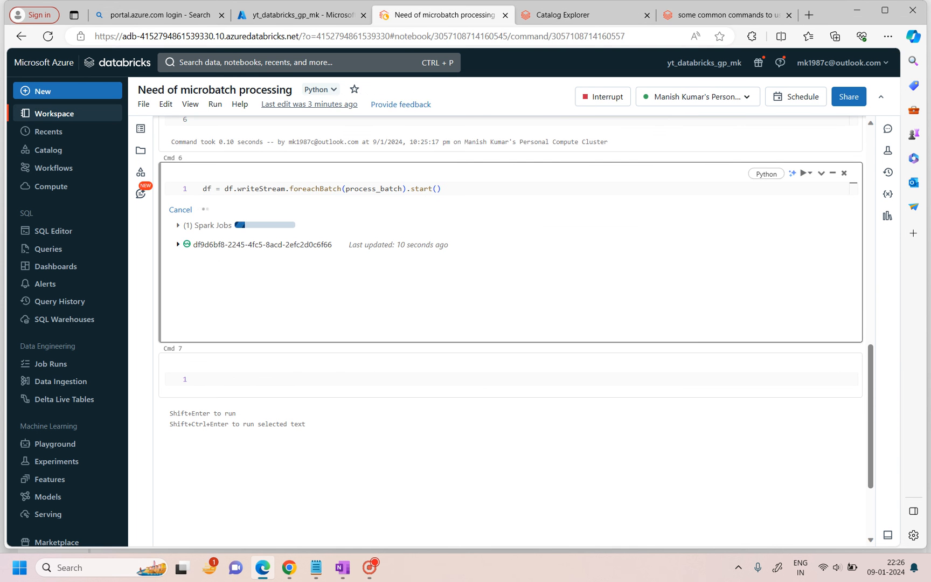
pyautogui.click(584, 15)
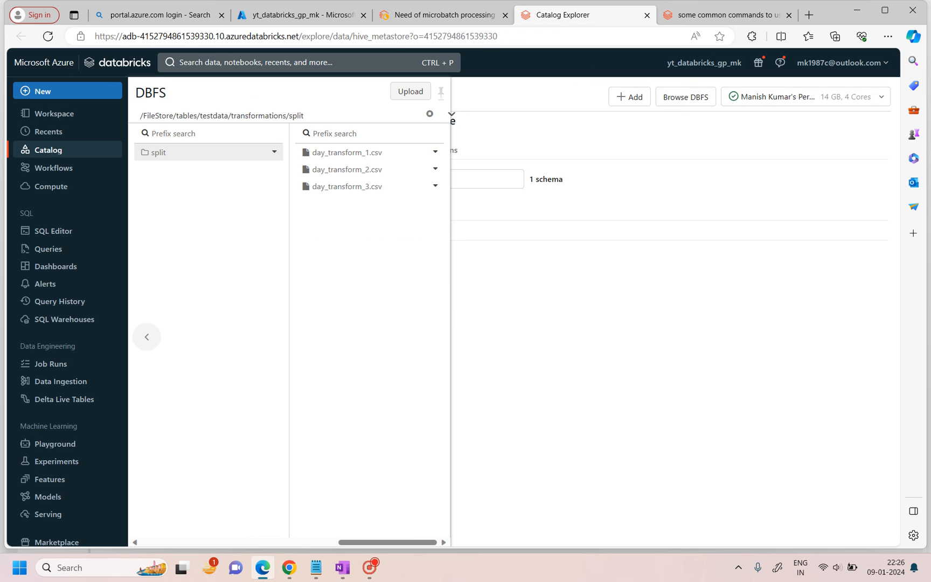
pyautogui.click(409, 92)
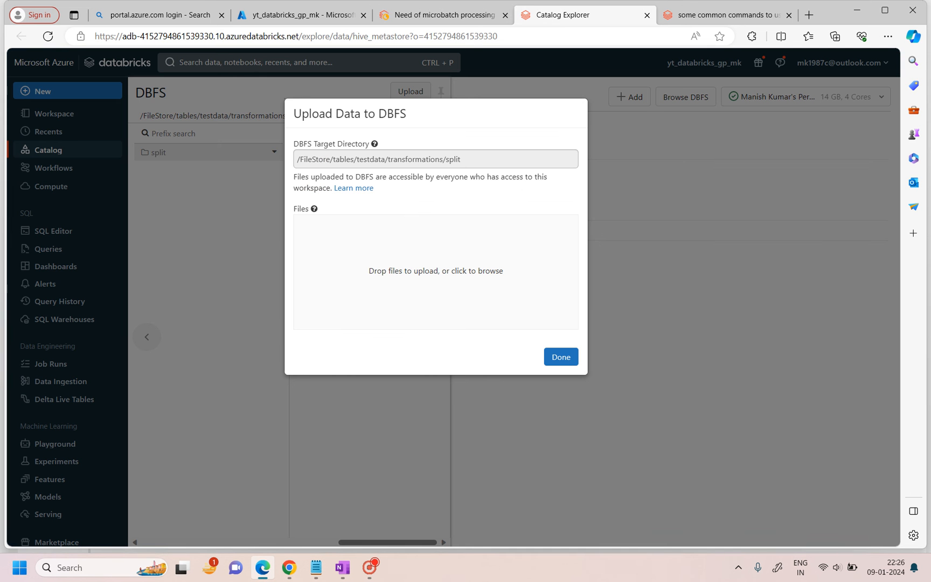
pyautogui.click(435, 271)
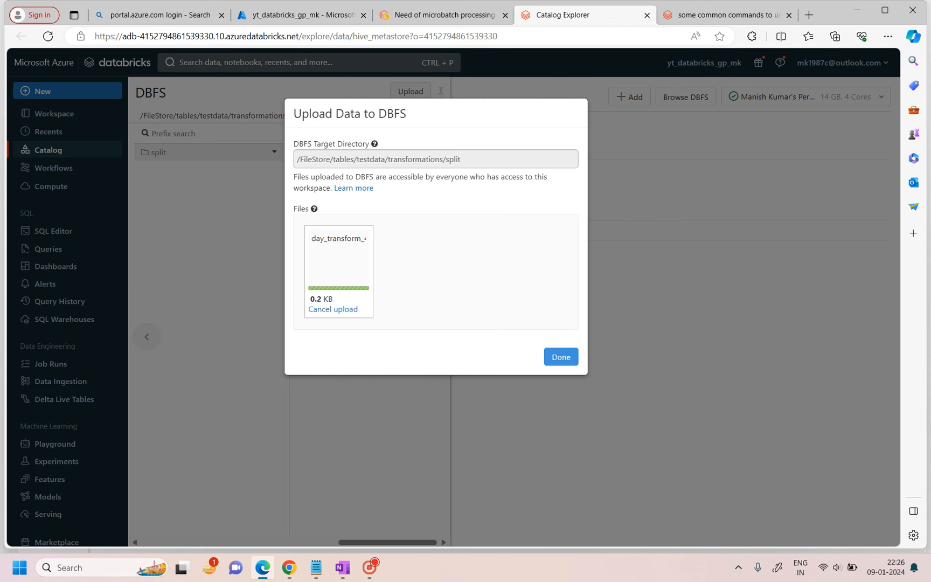
pyautogui.click(560, 357)
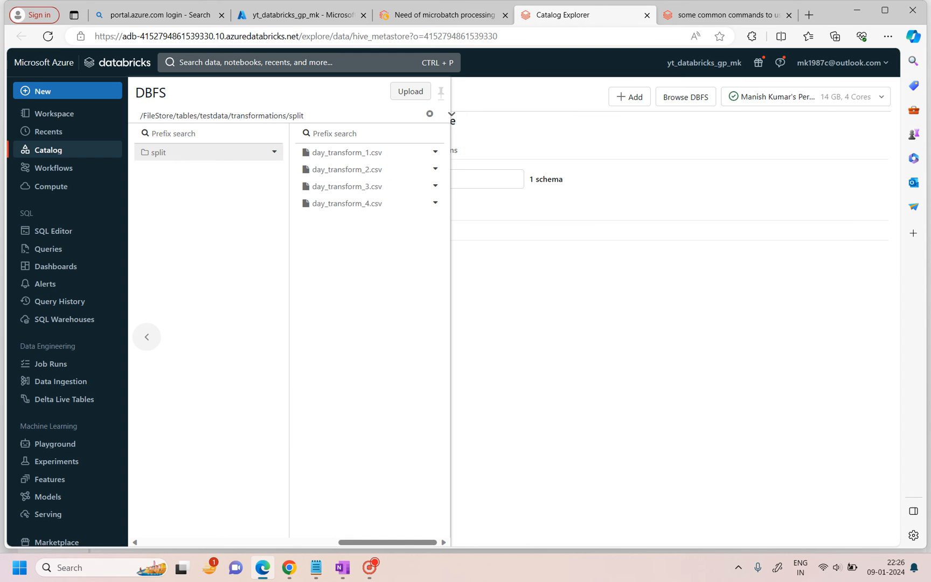
# Step: Re-run the demo_streaming delta read cell in the commands notebook to check the row counts
pyautogui.click(730, 15)
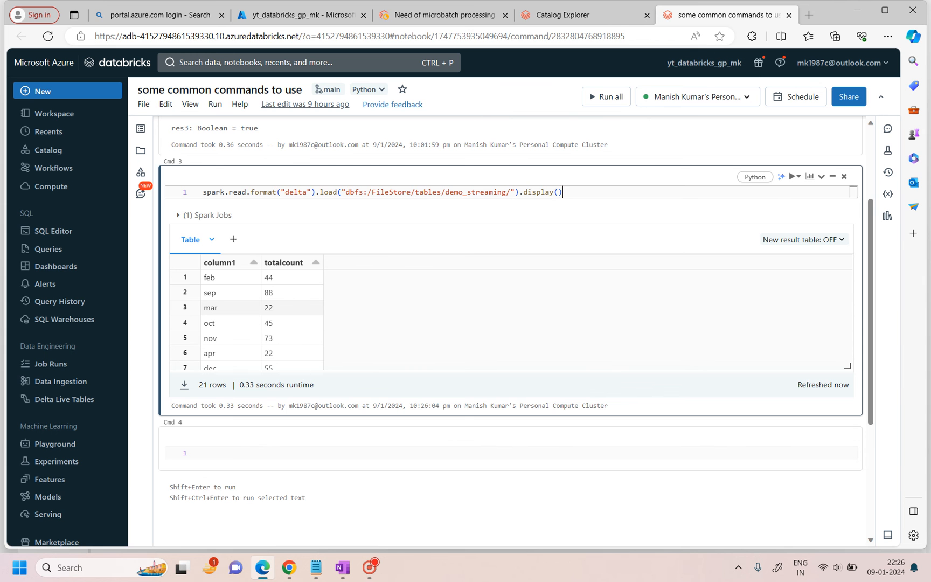
pyautogui.click(801, 177)
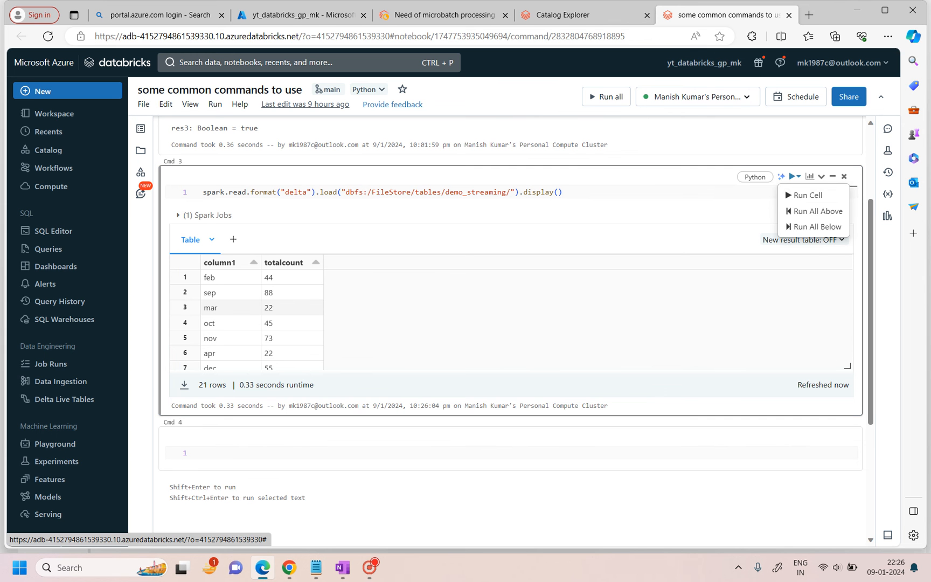
pyautogui.click(808, 195)
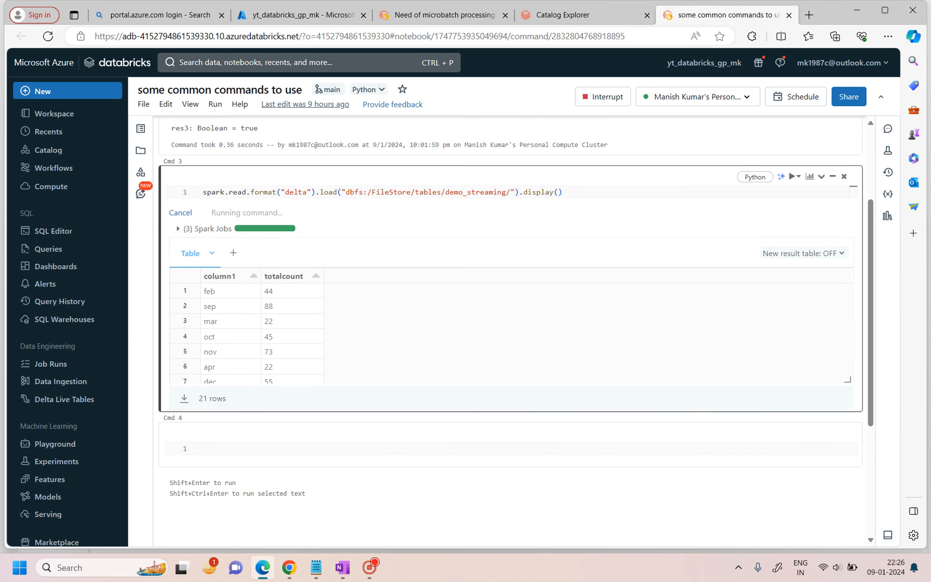